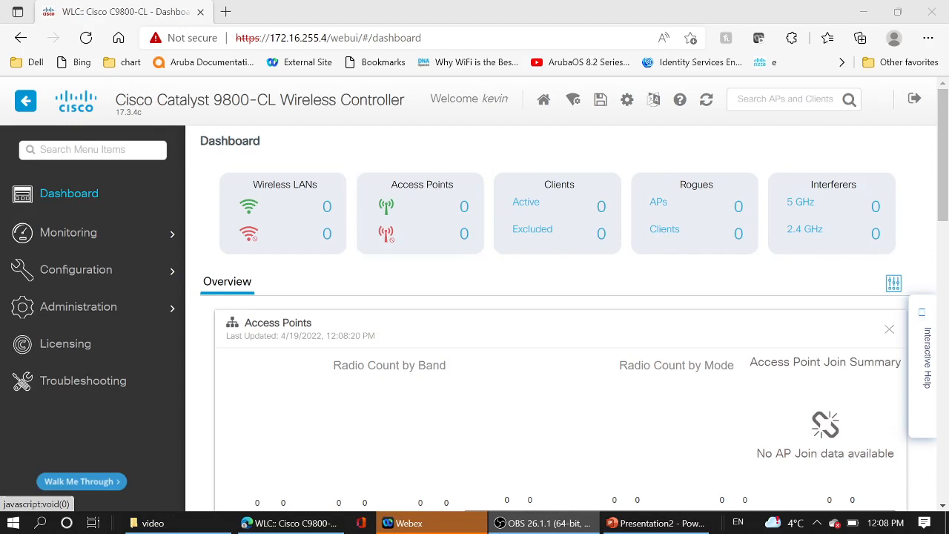
Navigate from the dashboard to Configuration > Security > AAA
{"action": "left_click", "coordinate": [75, 269]}
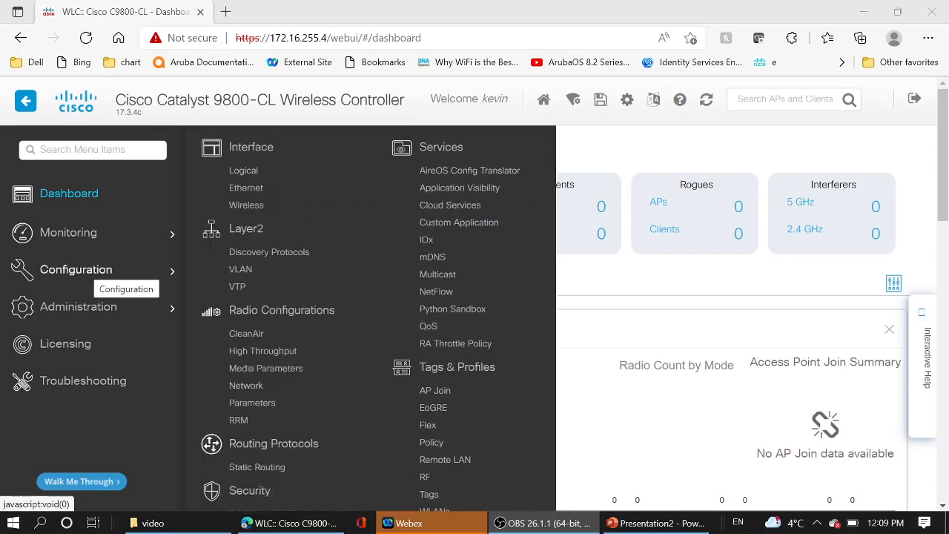
{"action": "scroll", "scroll_direction": "down", "scroll_amount": 3}
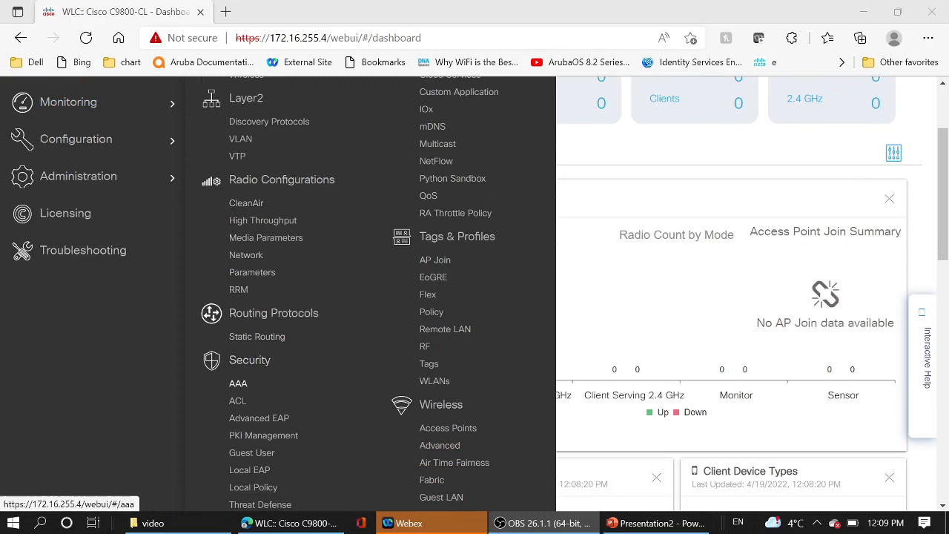
{"action": "left_click", "coordinate": [238, 383]}
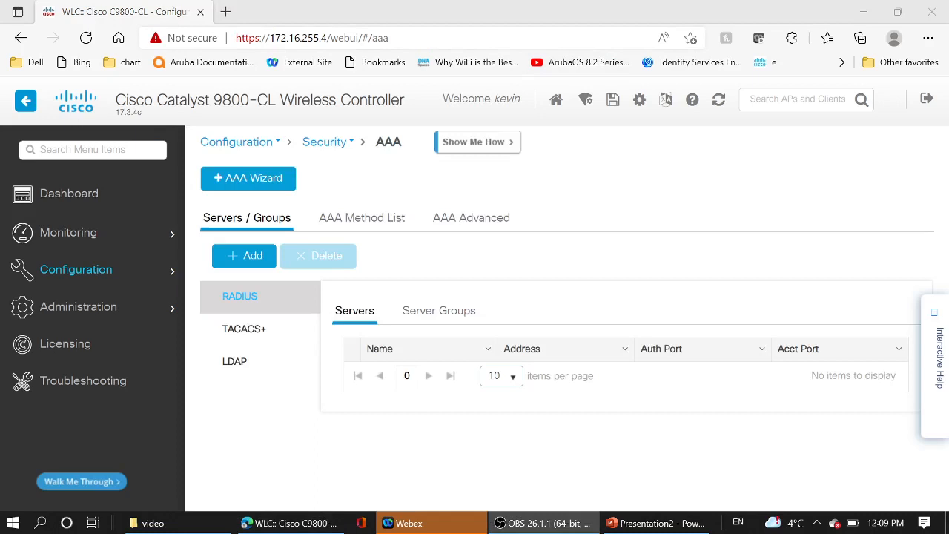
Add TACACS+ server TAC1 at 172.16.255.2, port 49, with its key, and apply it
{"action": "left_click", "coordinate": [243, 329]}
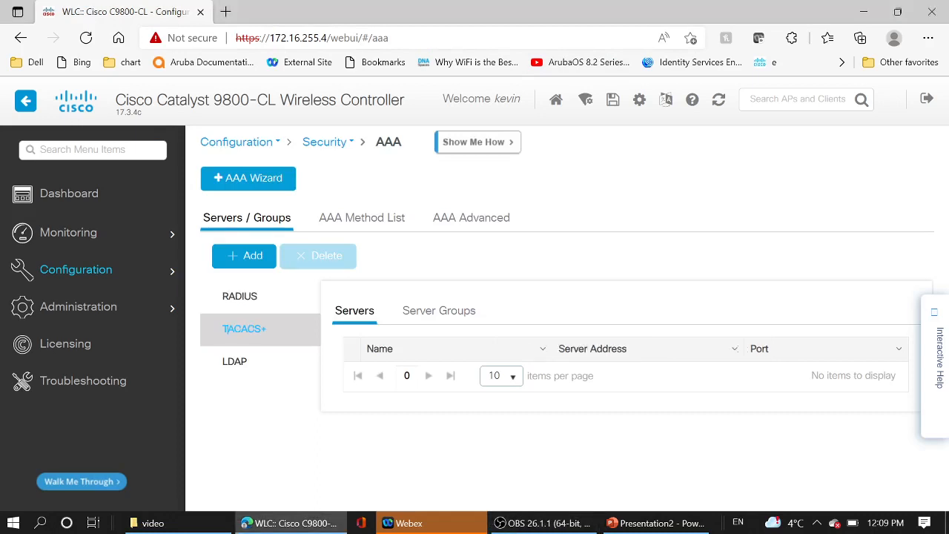
{"action": "left_click", "coordinate": [243, 255]}
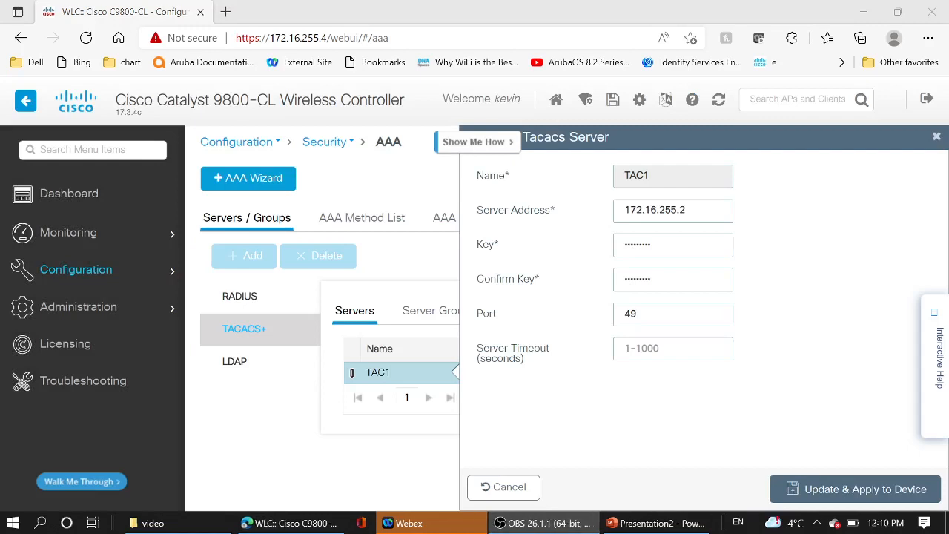
{"action": "left_click", "coordinate": [856, 489]}
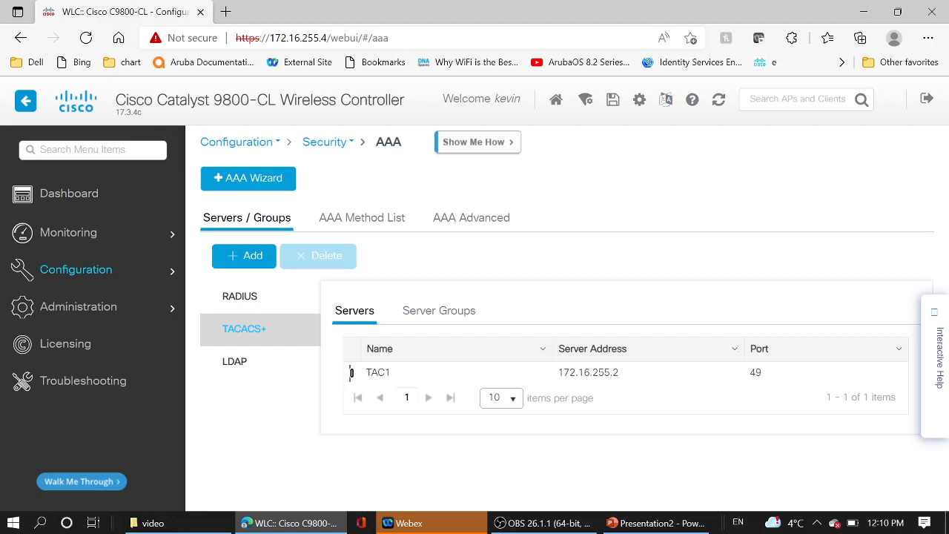
{"action": "mouse_move", "coordinate": [358, 397]}
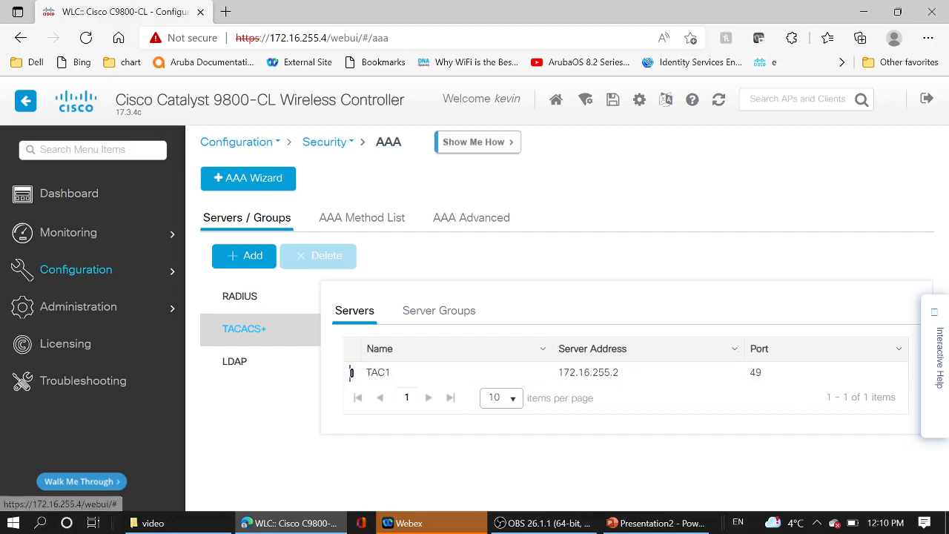
Create TACACS+ server group TAC-G with TAC1 assigned, and apply to the device
{"action": "left_click", "coordinate": [439, 310]}
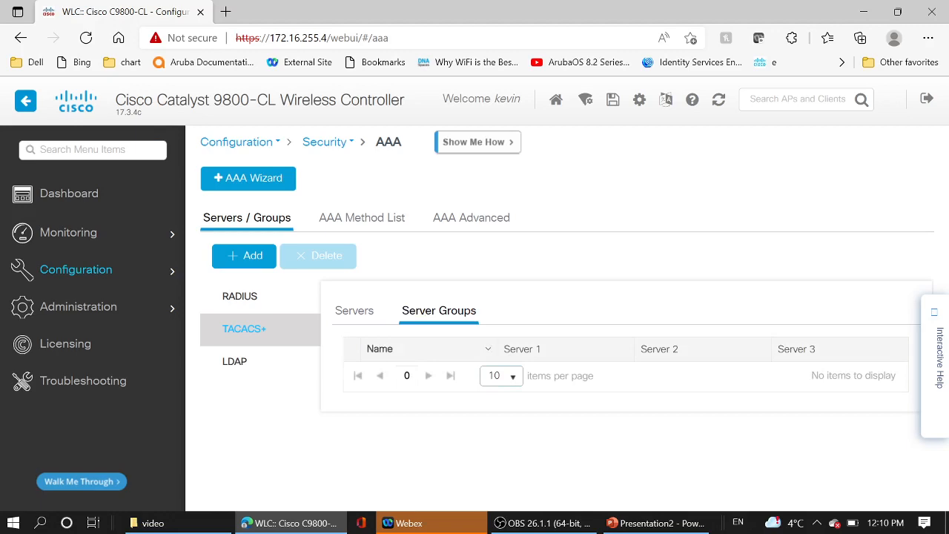
{"action": "left_click", "coordinate": [244, 255]}
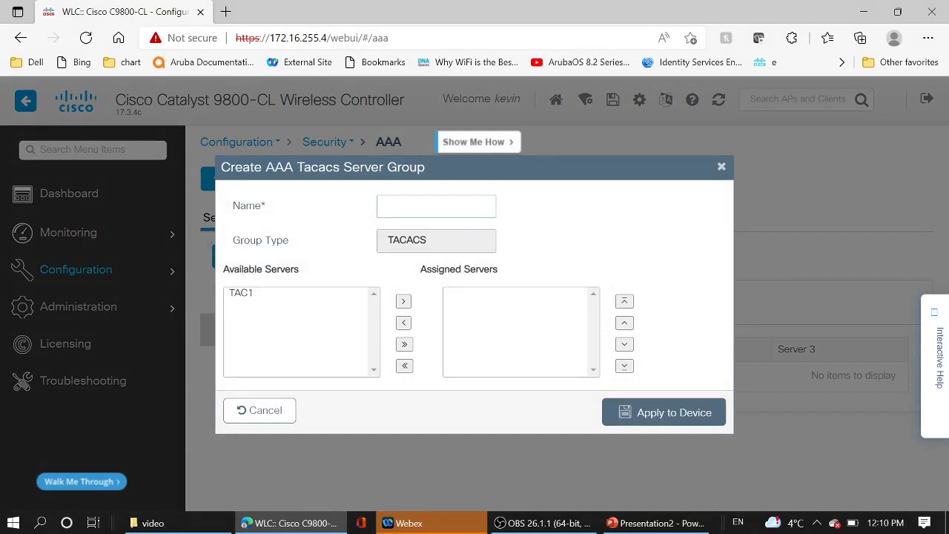
{"action": "type", "text": "TAC-G"}
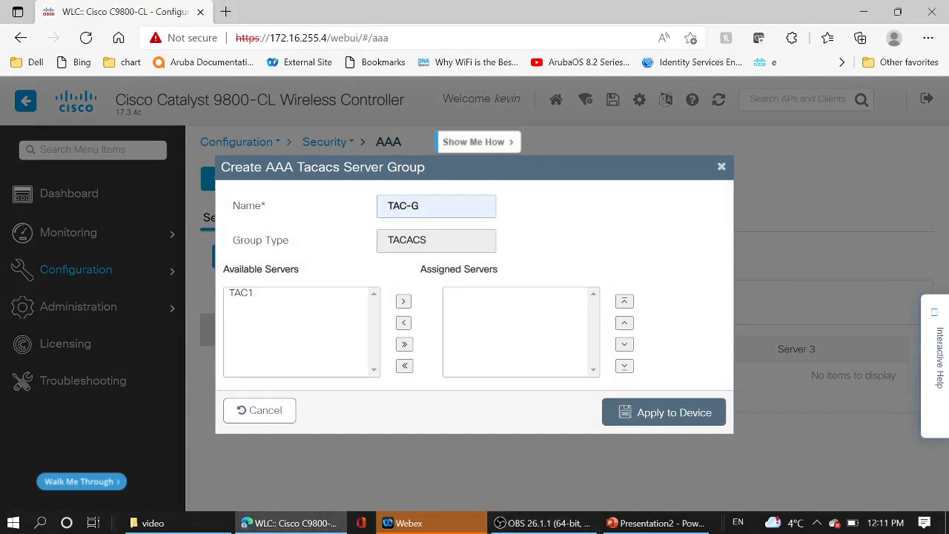
{"action": "left_click", "coordinate": [241, 293]}
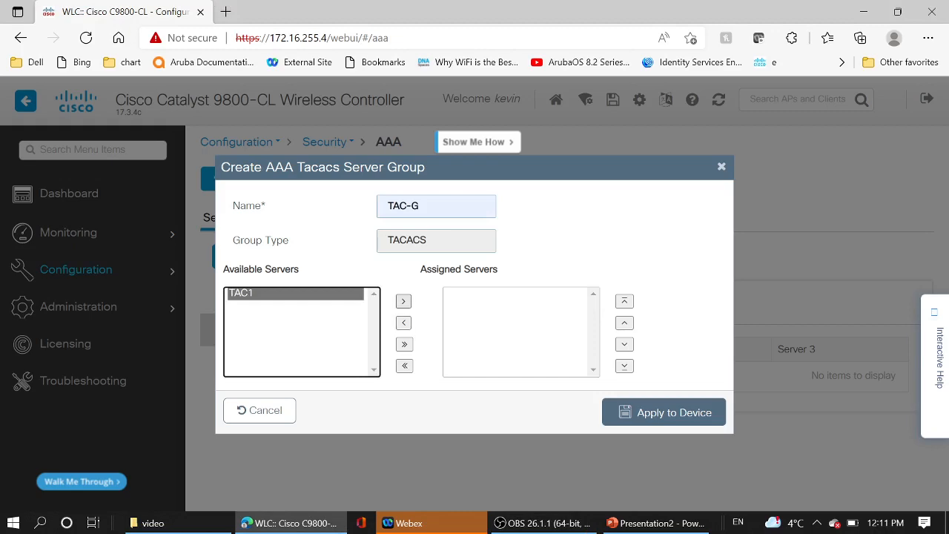
{"action": "left_click", "coordinate": [403, 301]}
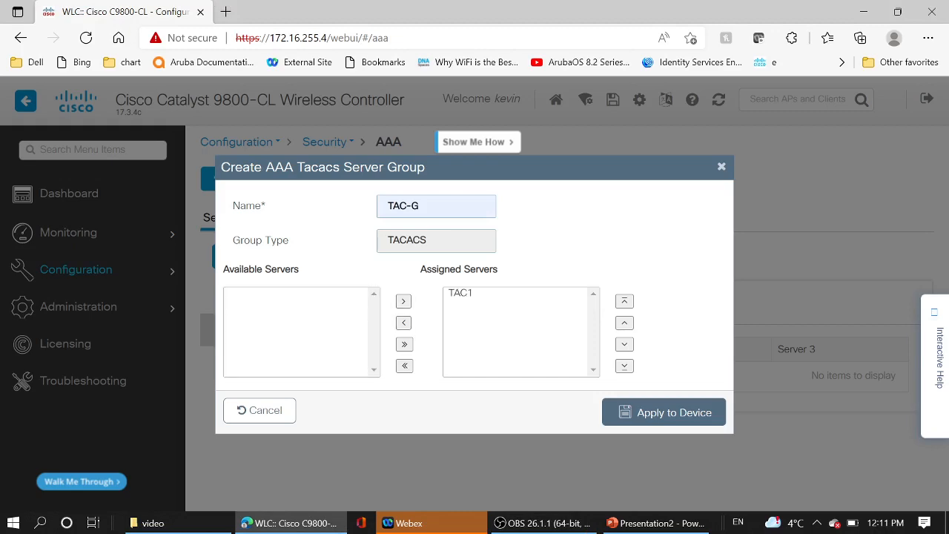
{"action": "left_click", "coordinate": [664, 412]}
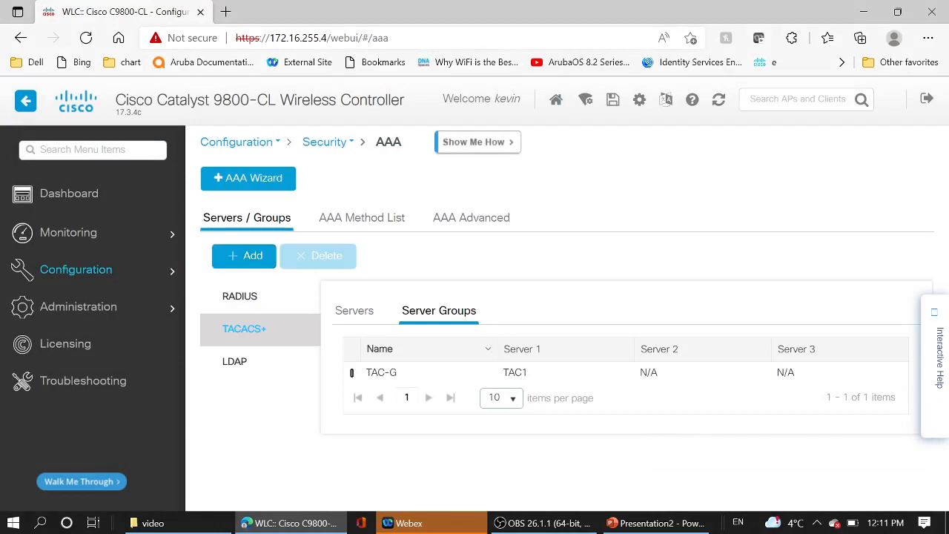
Add a 'default' login authentication list using TAC-G with fallback to local
{"action": "left_click", "coordinate": [362, 217]}
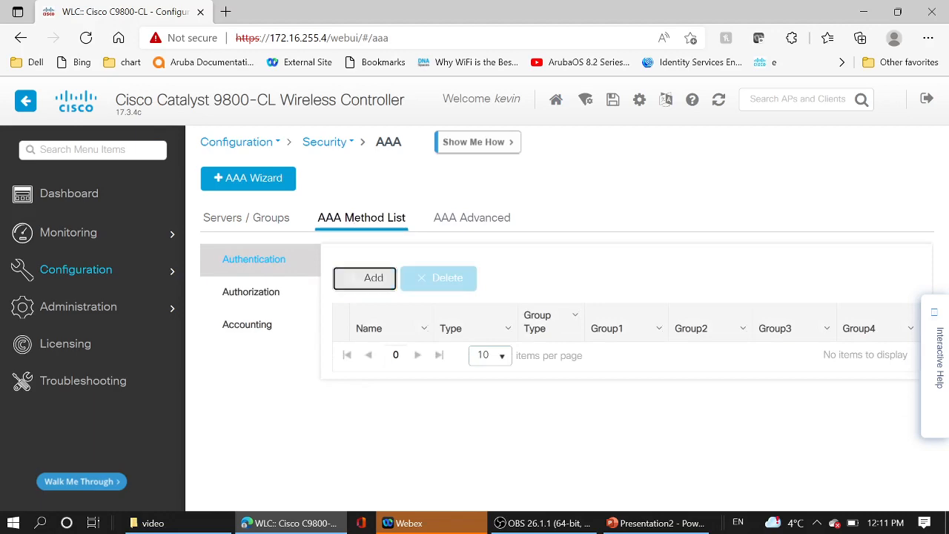
{"action": "left_click", "coordinate": [364, 278]}
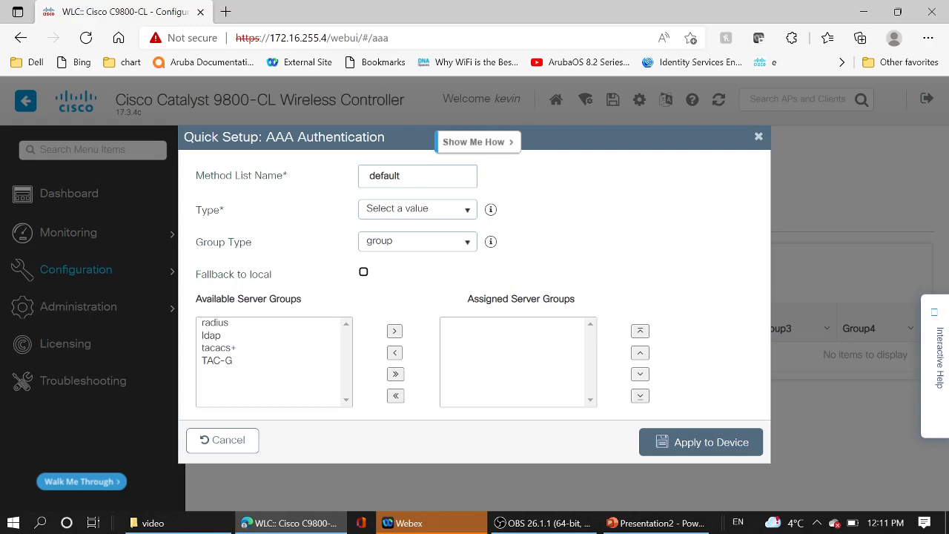
{"action": "left_click", "coordinate": [416, 208]}
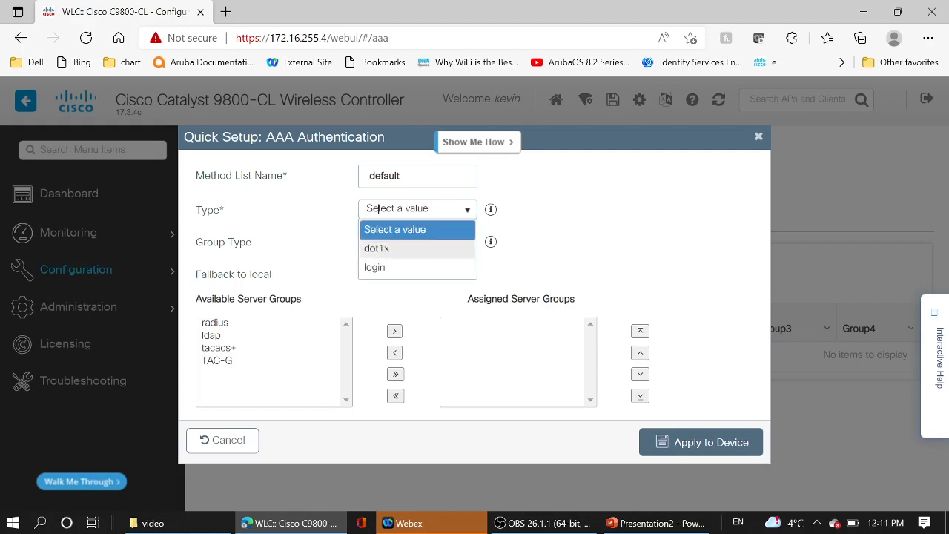
{"action": "left_click", "coordinate": [373, 267]}
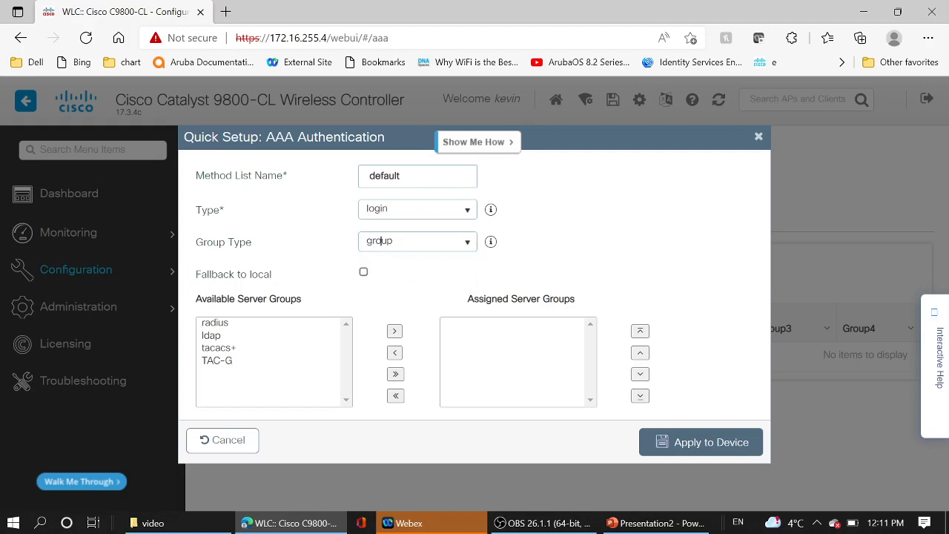
{"action": "left_click", "coordinate": [363, 271]}
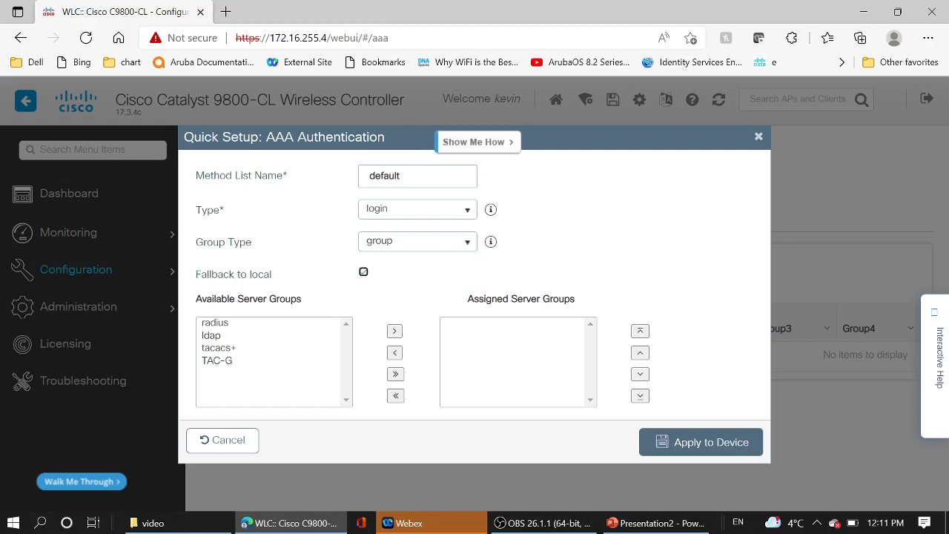
{"action": "left_click", "coordinate": [217, 361]}
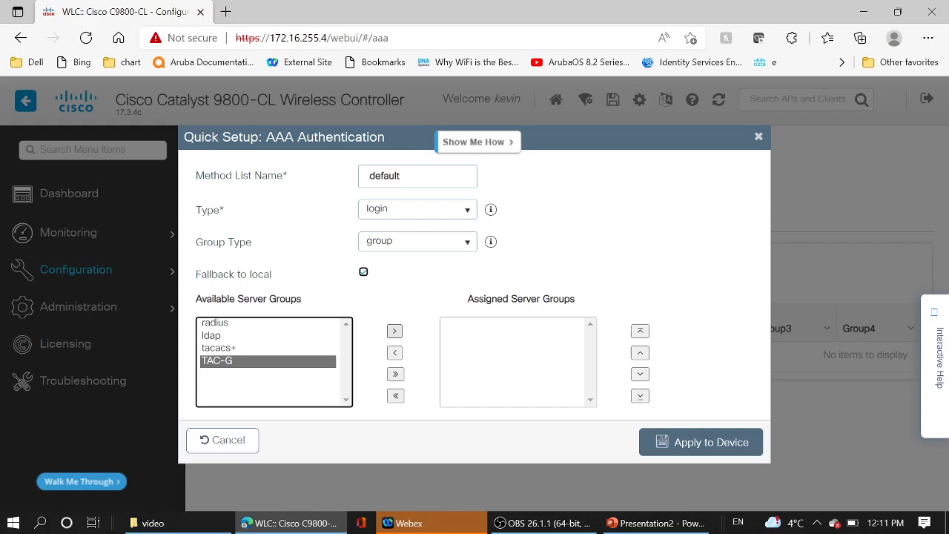
{"action": "left_click", "coordinate": [394, 331]}
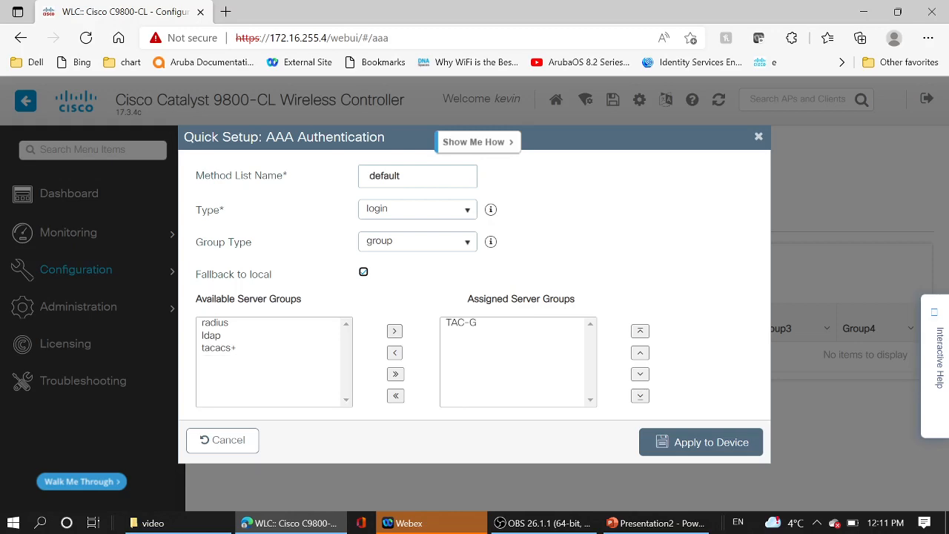
{"action": "left_click", "coordinate": [701, 442]}
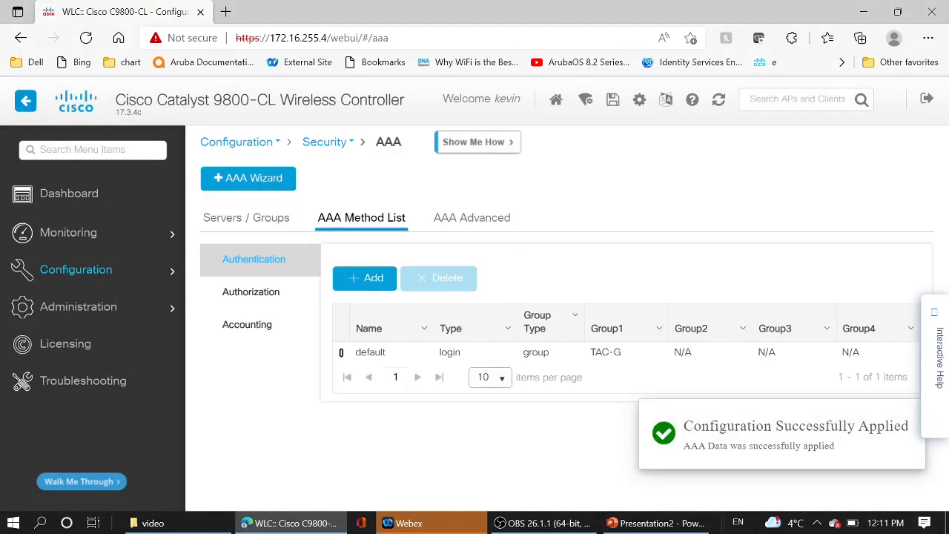
Add a 'default' exec authorization list using TAC-G, with local fallback and Authenticated enabled
{"action": "left_click", "coordinate": [251, 292]}
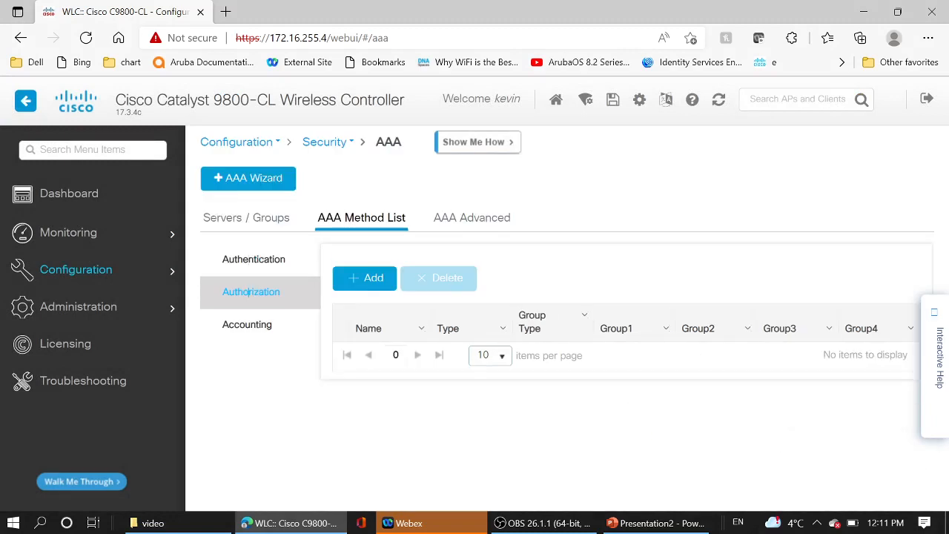
{"action": "left_click", "coordinate": [363, 278]}
{"action": "type", "text": "default"}
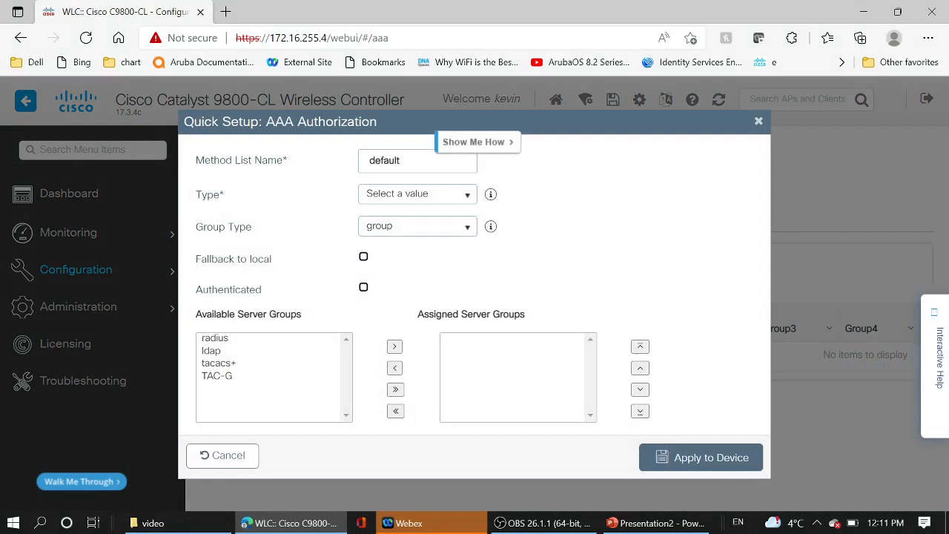
{"action": "left_click", "coordinate": [416, 193]}
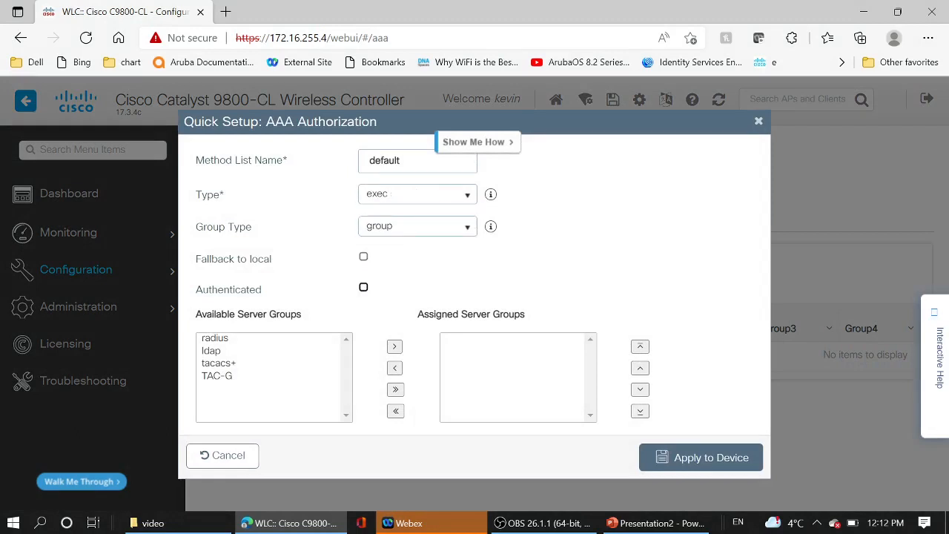
{"action": "left_click", "coordinate": [363, 256]}
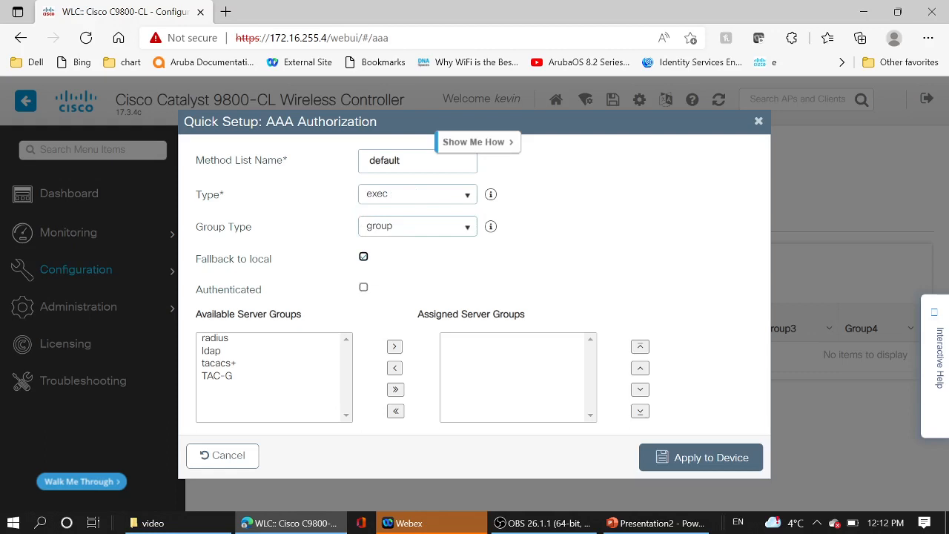
{"action": "left_click", "coordinate": [363, 287]}
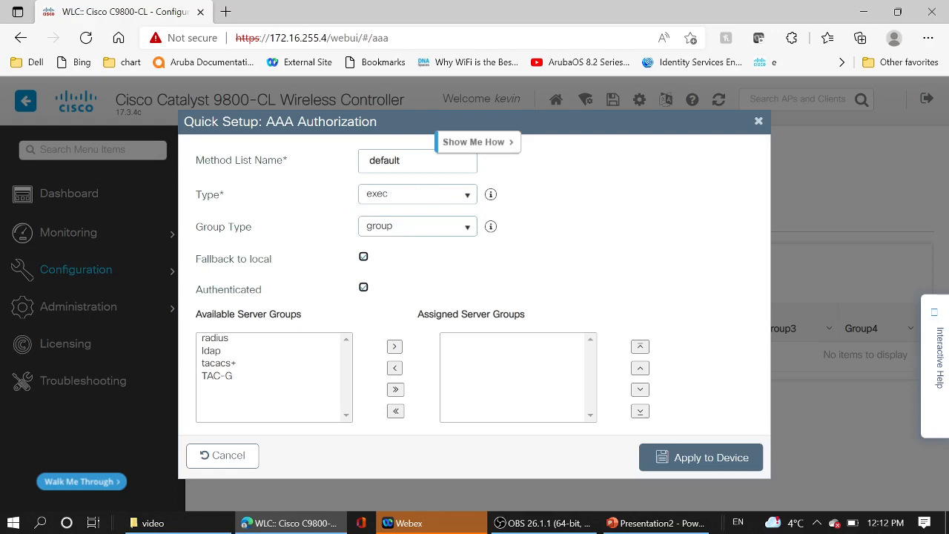
{"action": "left_click", "coordinate": [217, 376]}
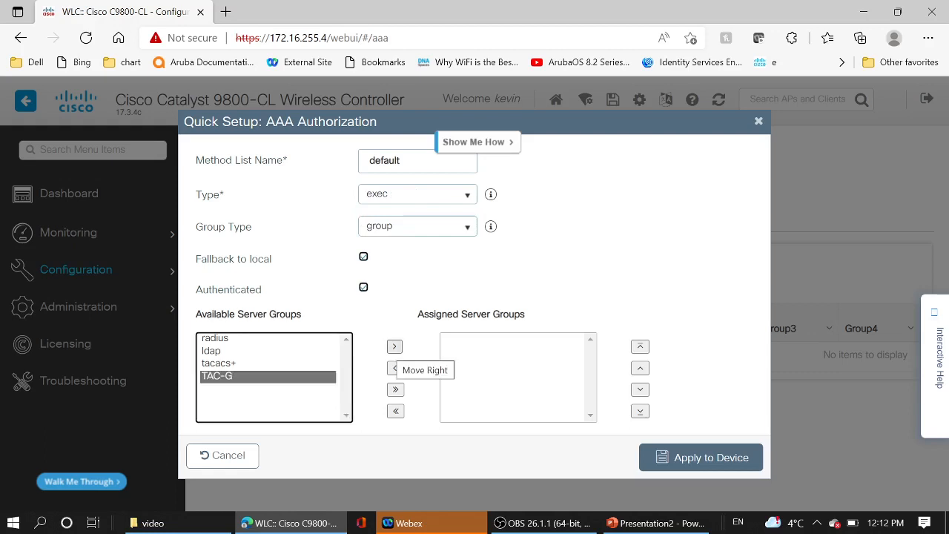
{"action": "left_click", "coordinate": [394, 346]}
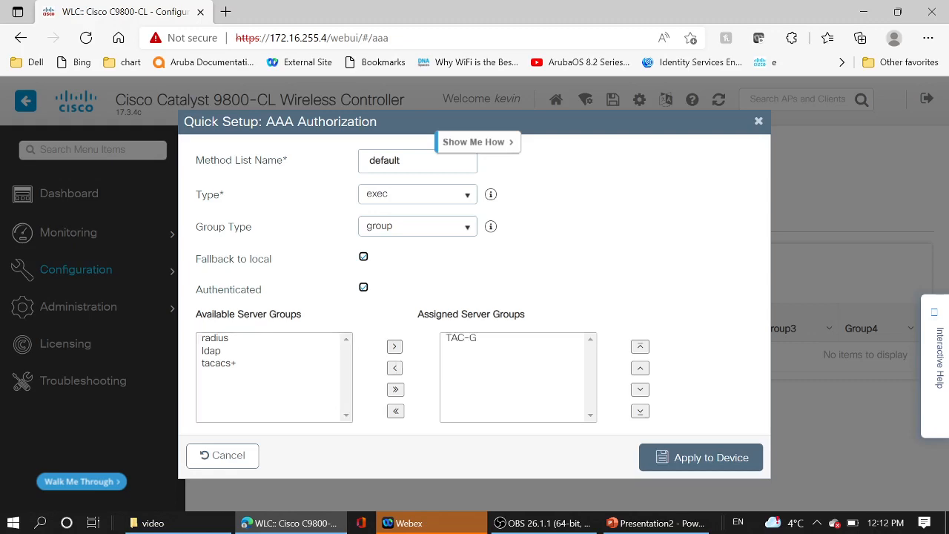
{"action": "left_click", "coordinate": [700, 457]}
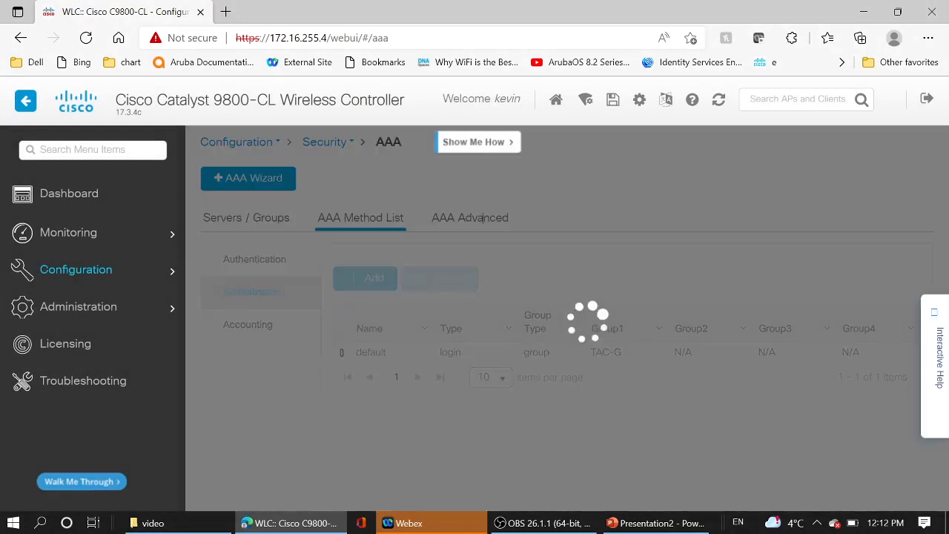
Under AAA Advanced > AAA Interface, set HTTP authentication and authorization to 'default' and apply
{"action": "left_click", "coordinate": [469, 218]}
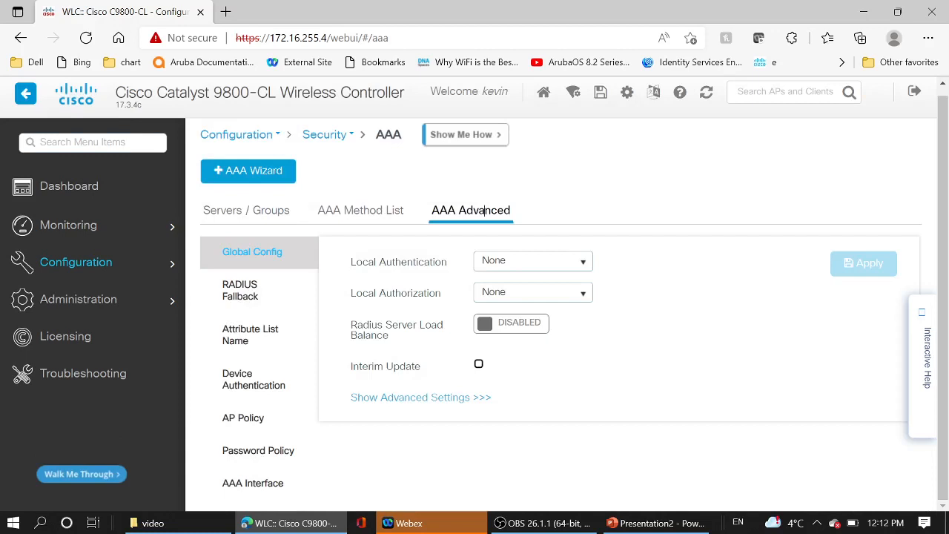
{"action": "left_click", "coordinate": [252, 483]}
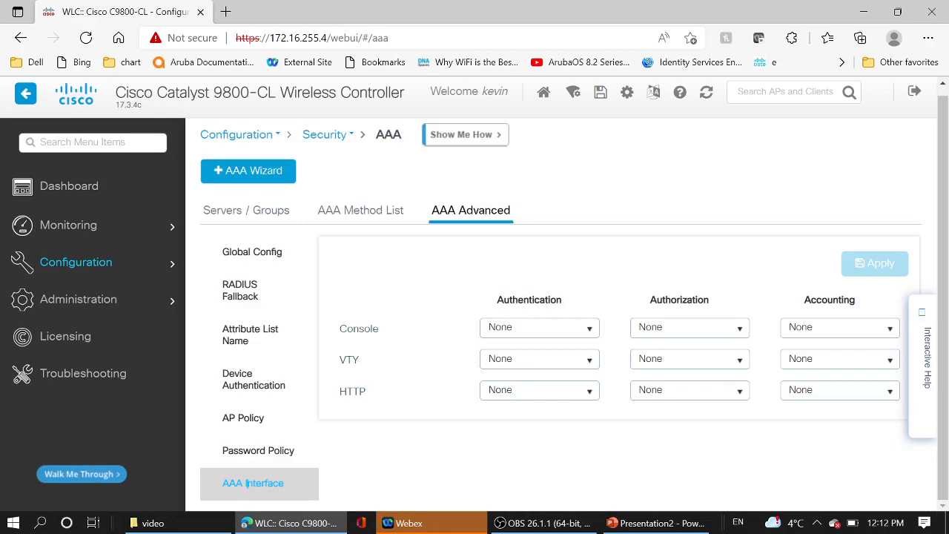
{"action": "left_click", "coordinate": [539, 390]}
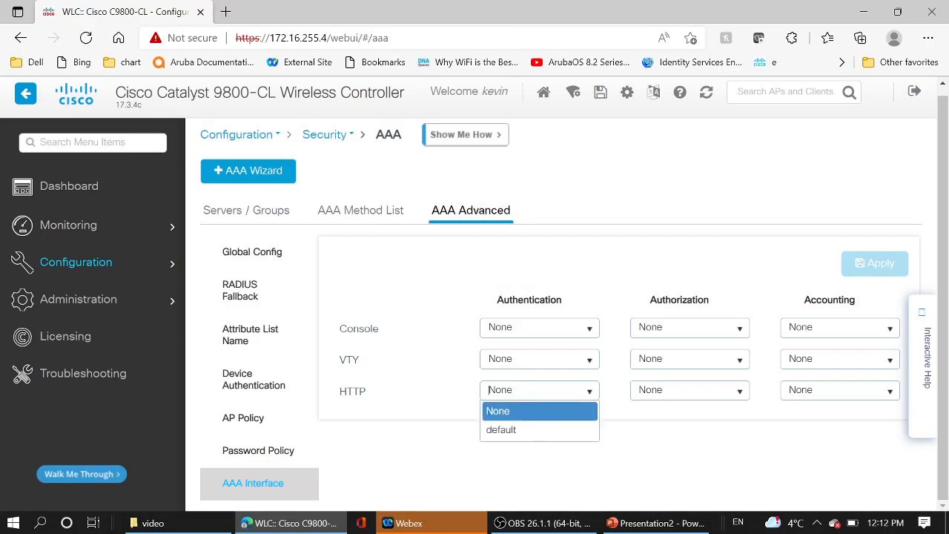
{"action": "left_click", "coordinate": [500, 429]}
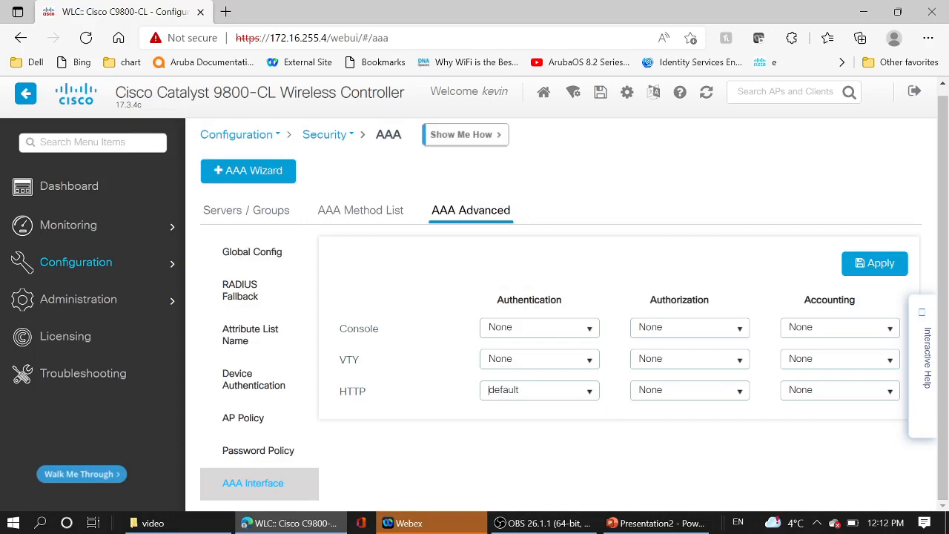
{"action": "left_click", "coordinate": [690, 390]}
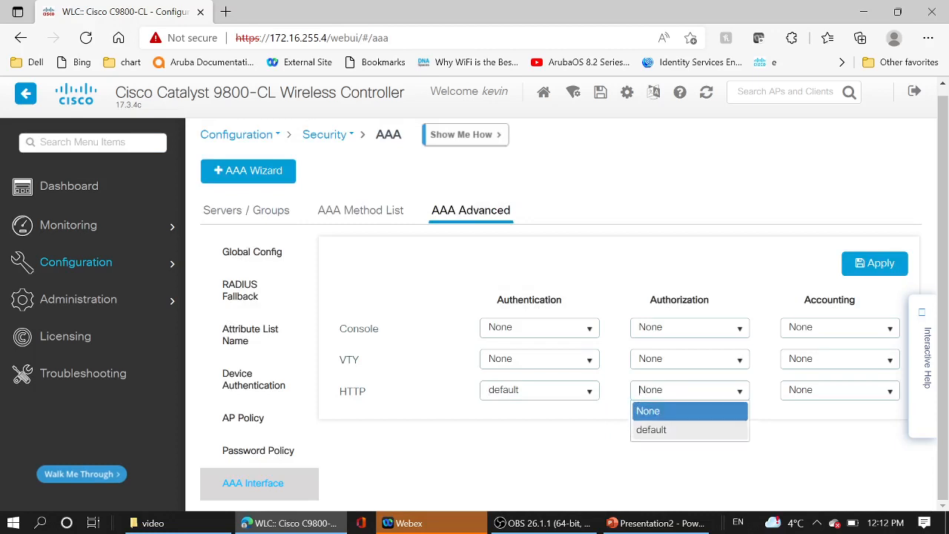
{"action": "left_click", "coordinate": [651, 429]}
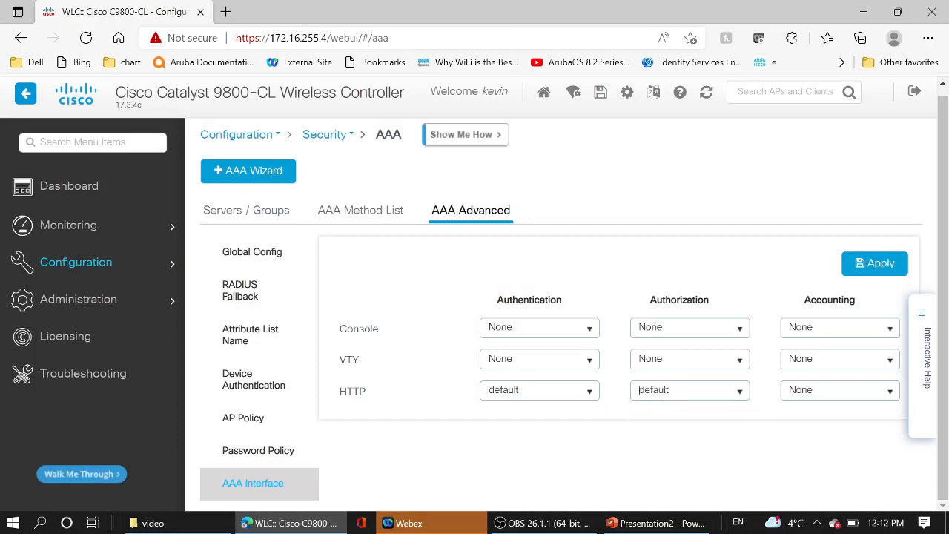
{"action": "left_click", "coordinate": [874, 263]}
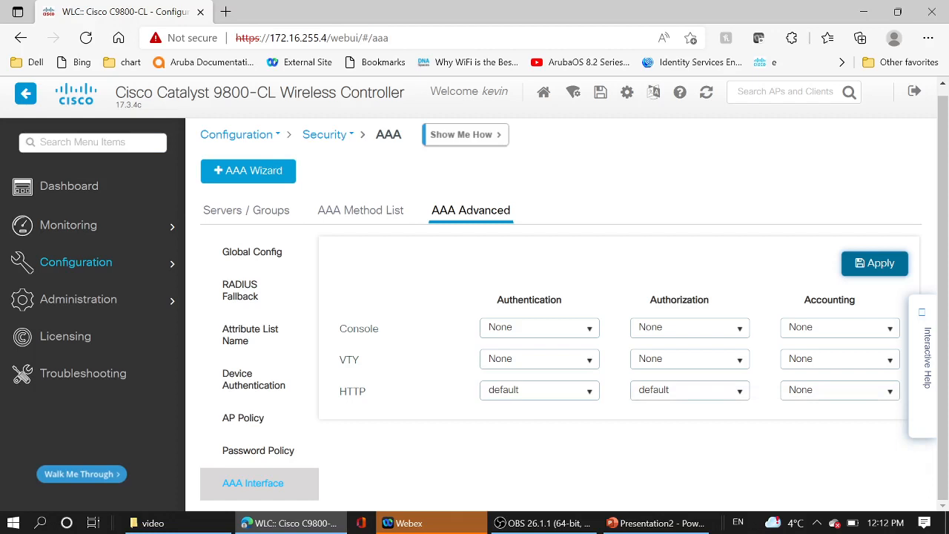
{"action": "left_click", "coordinate": [246, 210]}
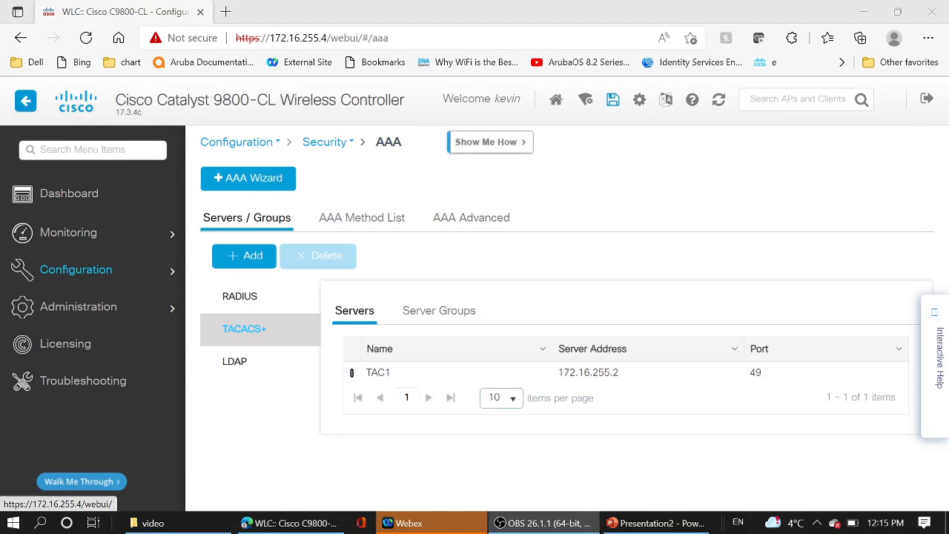
Save the running configuration and acknowledge the session timeout to reach the login page
{"action": "left_click", "coordinate": [612, 99]}
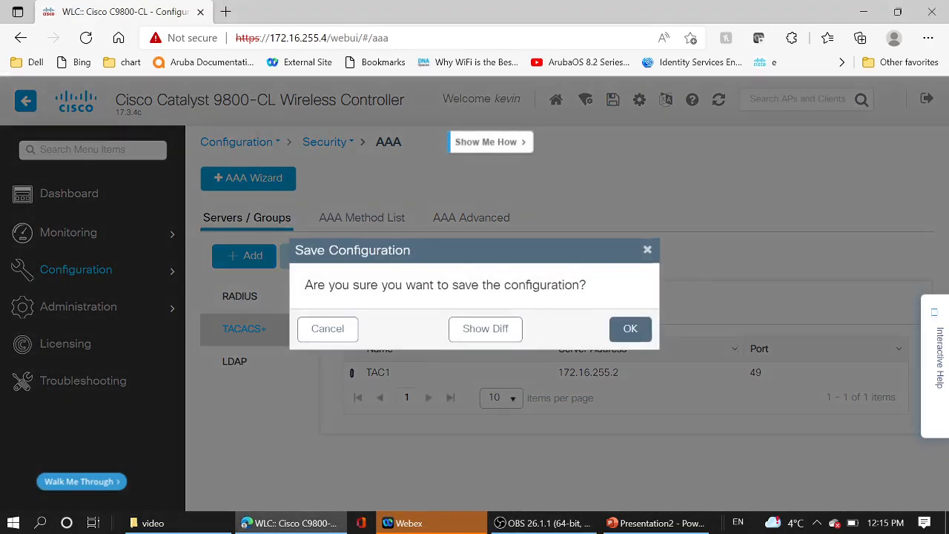
{"action": "left_click", "coordinate": [630, 329]}
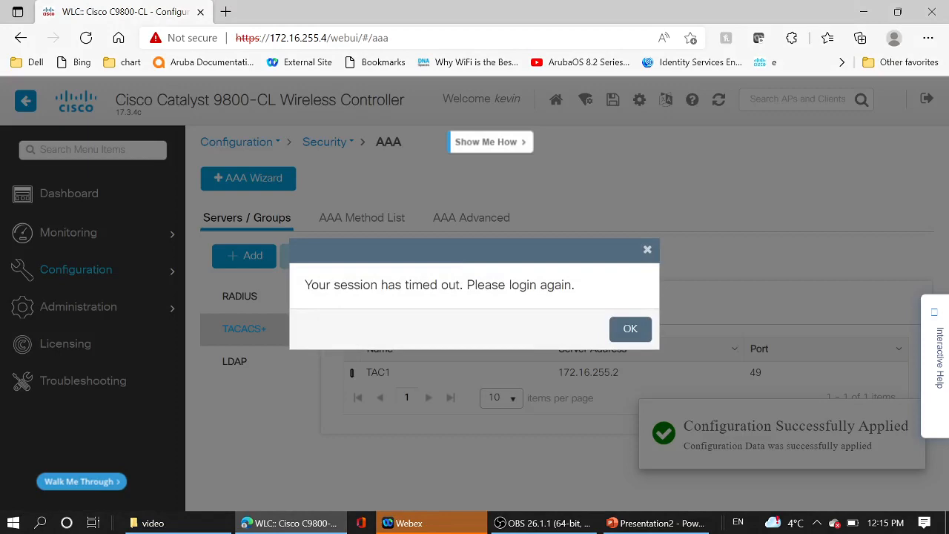
{"action": "left_click", "coordinate": [630, 329]}
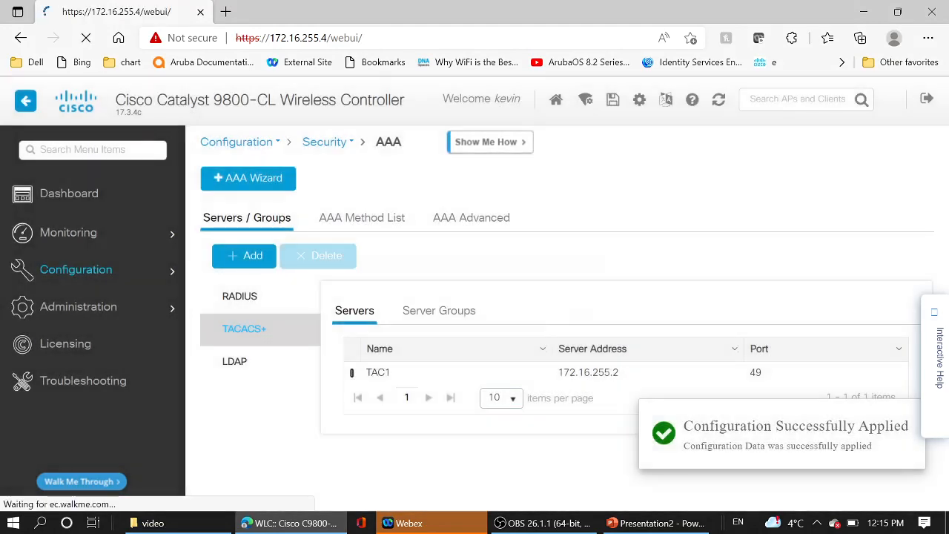
{"action": "left_click", "coordinate": [925, 99]}
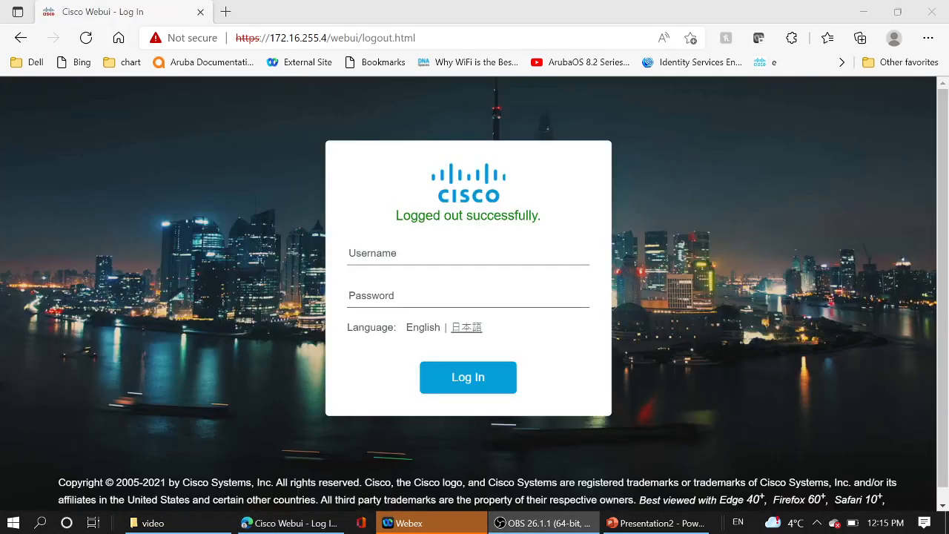
Attempt an operator login, which is rejected with Wrong Credentials
{"action": "left_click", "coordinate": [468, 256]}
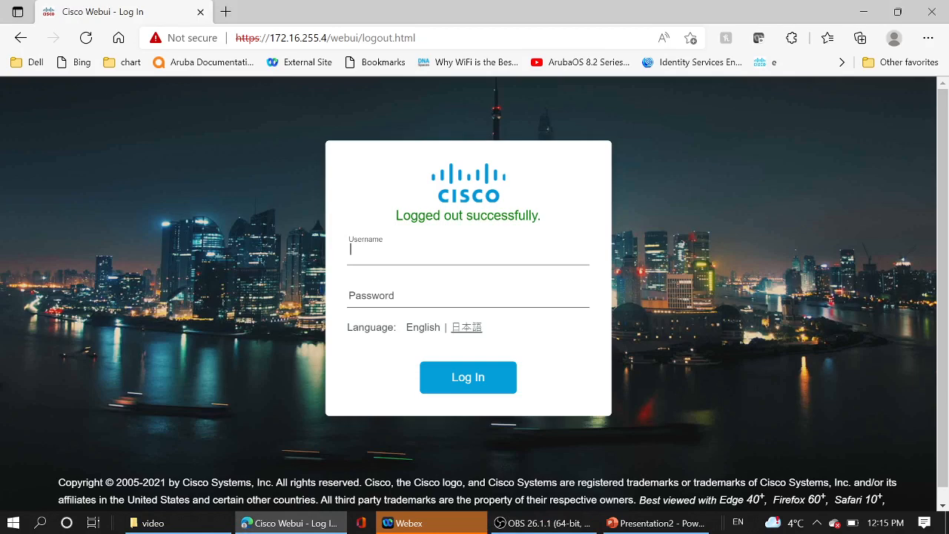
{"action": "type", "text": "laboprator"}
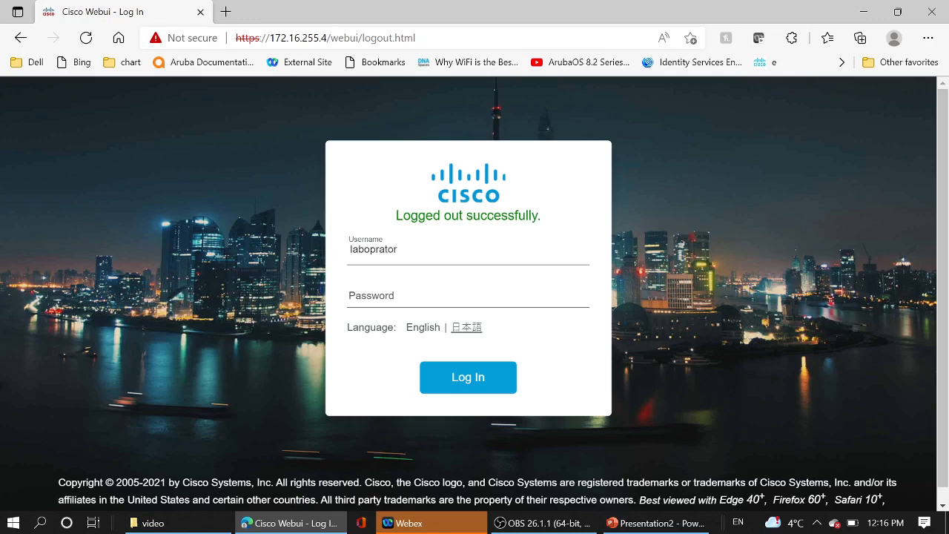
{"action": "type", "text": "••"}
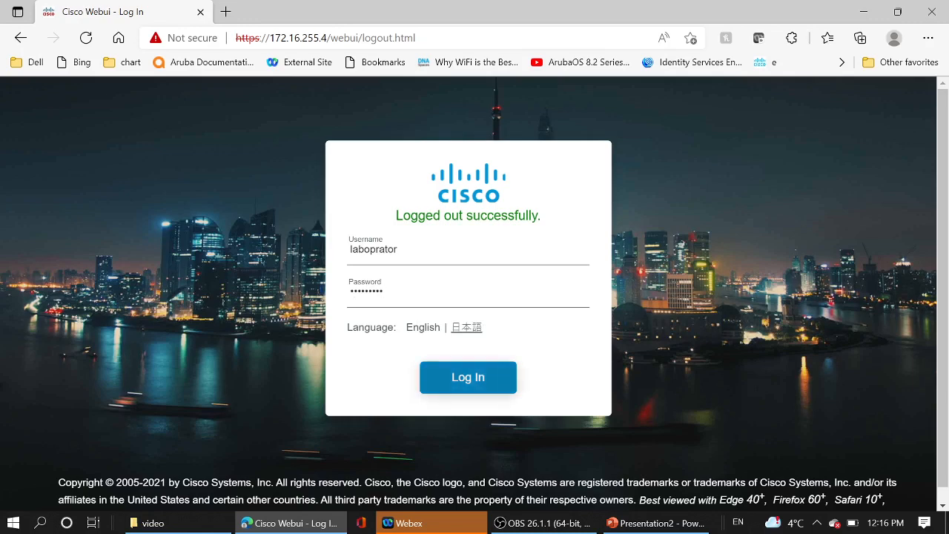
{"action": "left_click", "coordinate": [468, 377]}
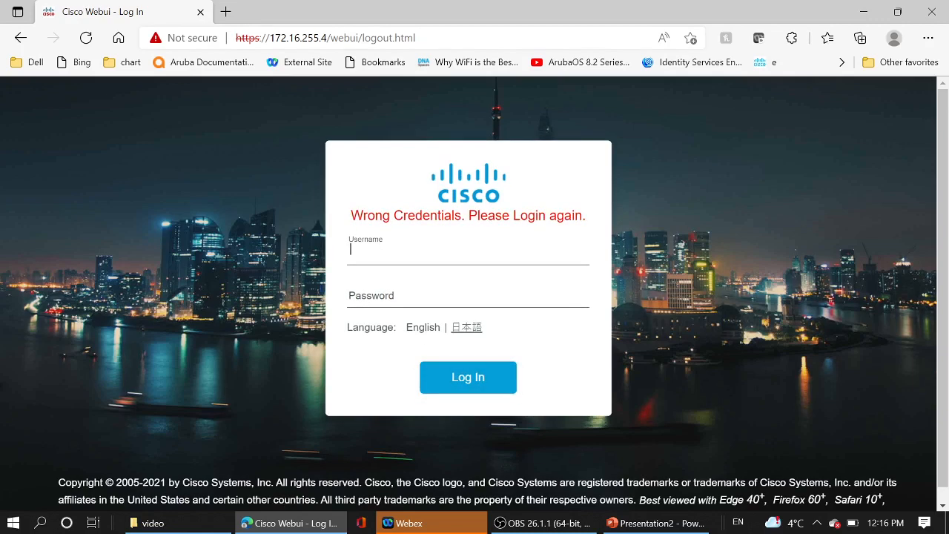
Correct the username to laboperator and log in again
{"action": "type", "text": "laboperato"}
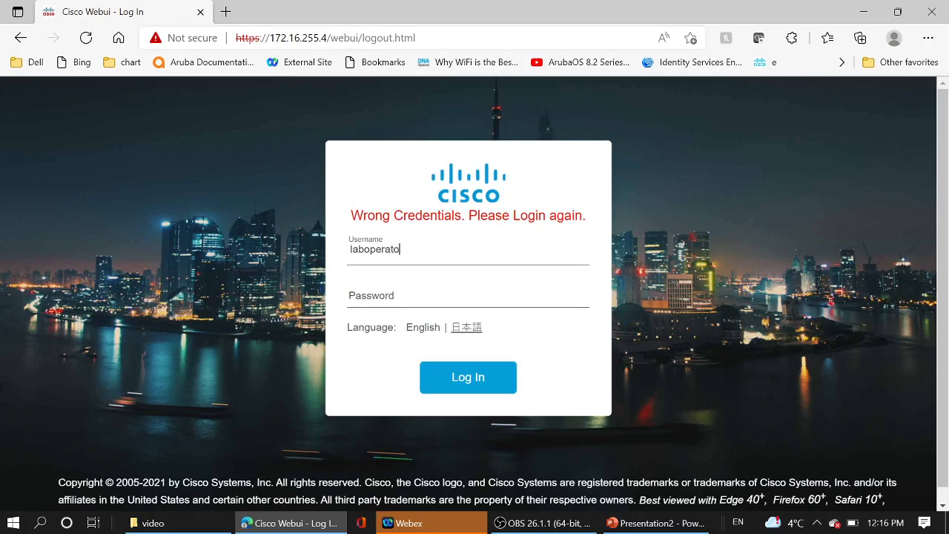
{"action": "type", "text": "r"}
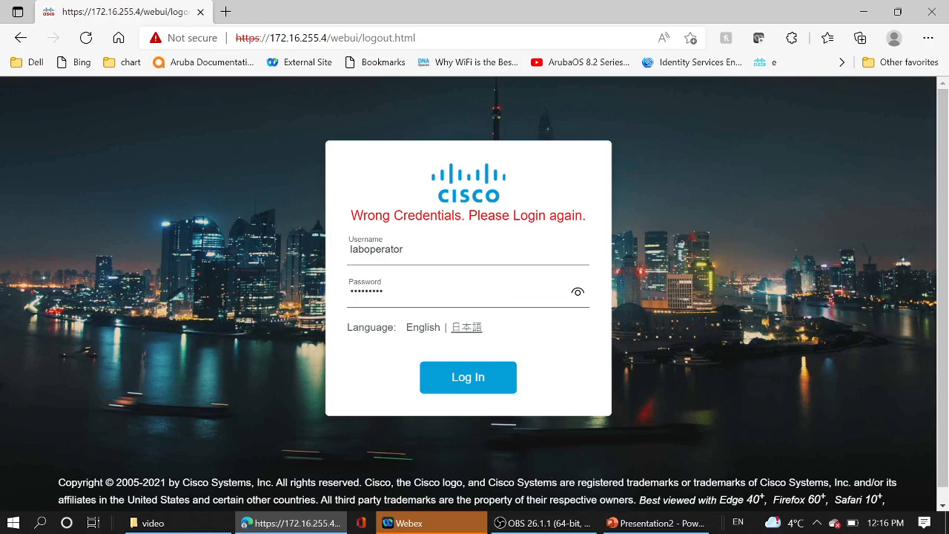
{"action": "left_click", "coordinate": [468, 377]}
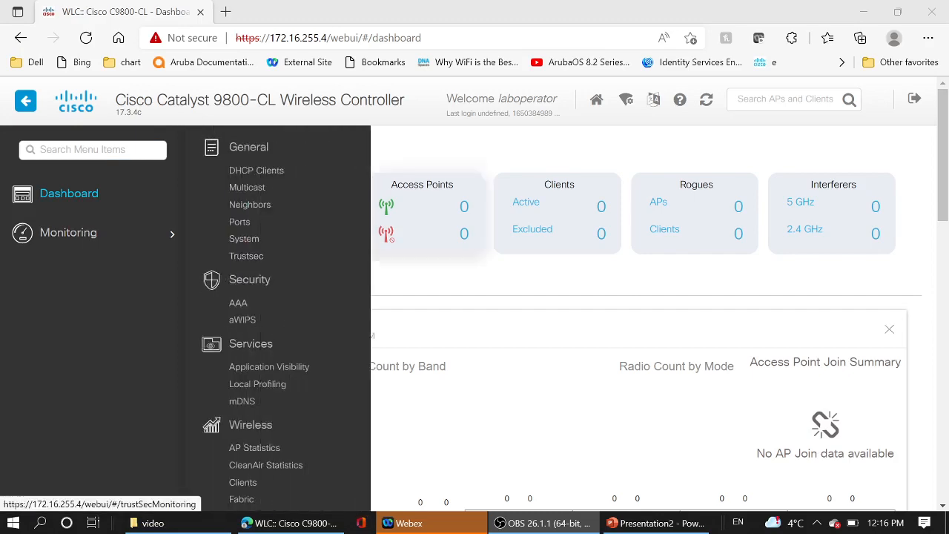
Log out laboperator, confirm, and log back in as labadmin with its password
{"action": "left_click", "coordinate": [914, 98]}
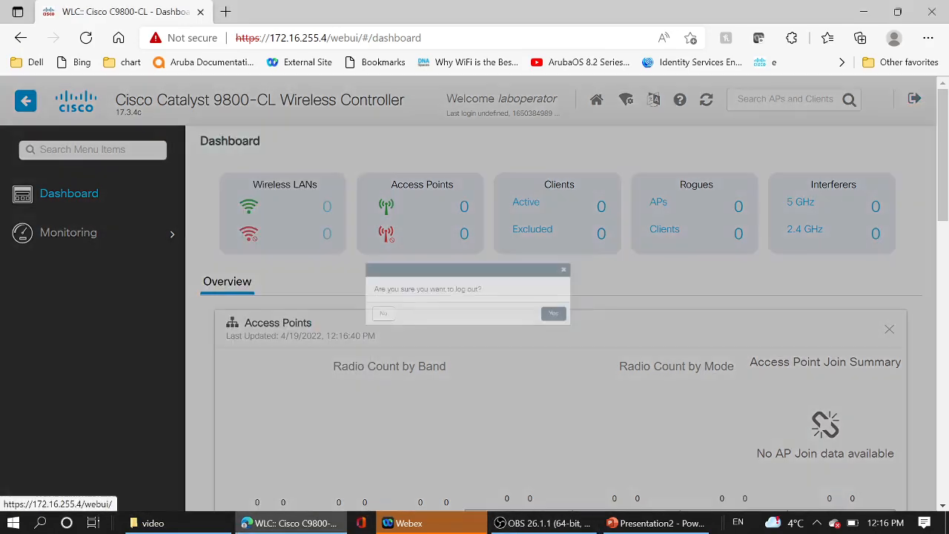
{"action": "left_click", "coordinate": [553, 313]}
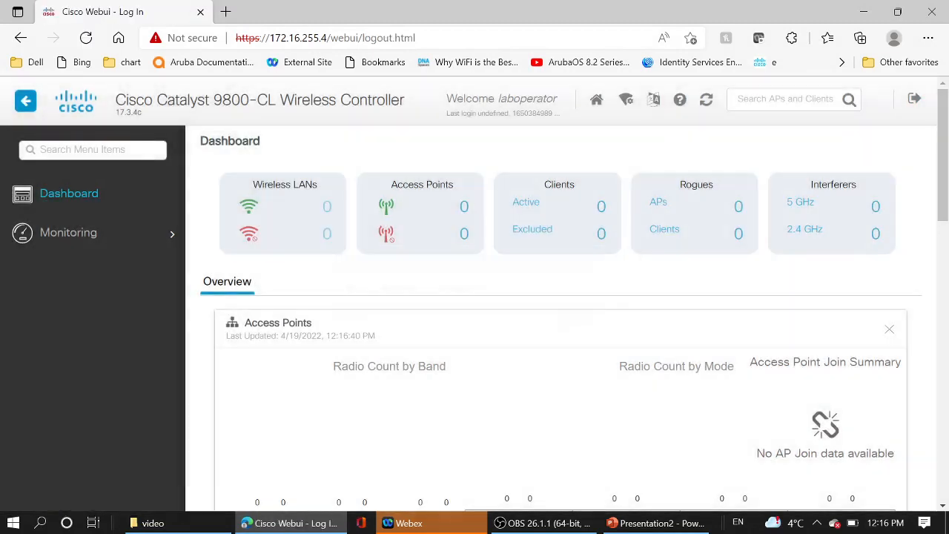
{"action": "left_click", "coordinate": [913, 99]}
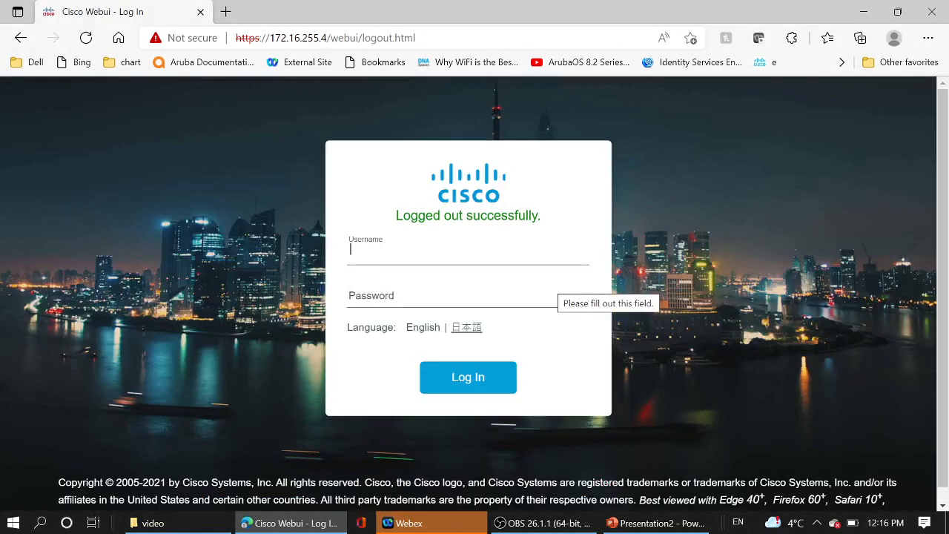
{"action": "type", "text": "labadmin"}
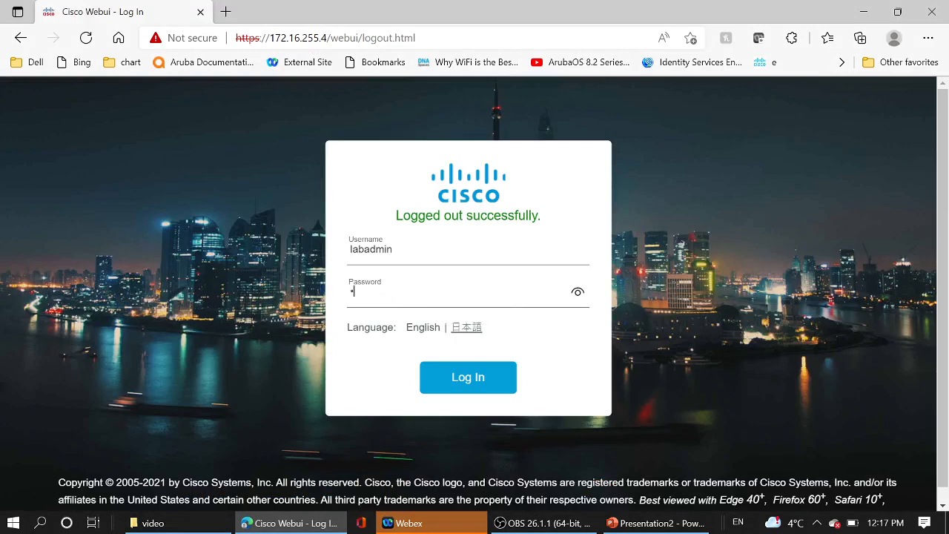
{"action": "type", "text": "••••••"}
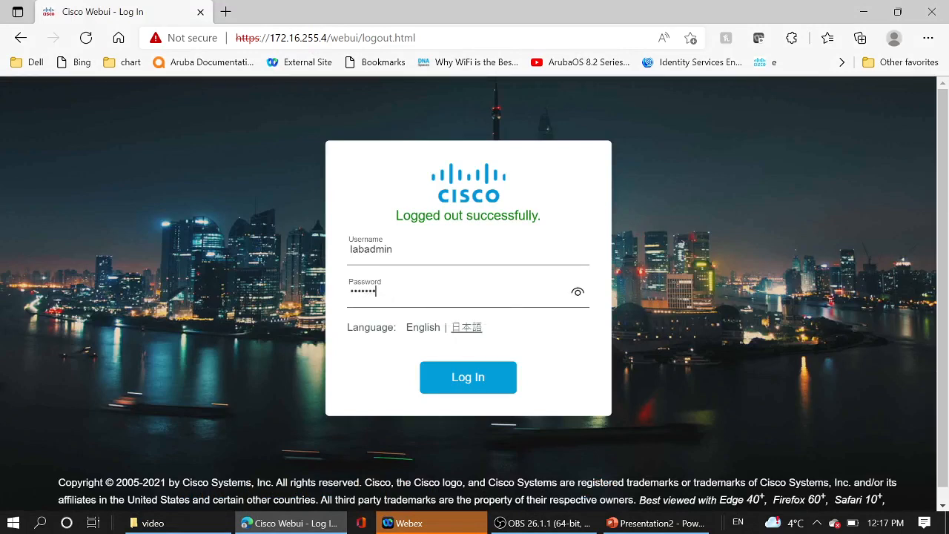
{"action": "type", "text": "••"}
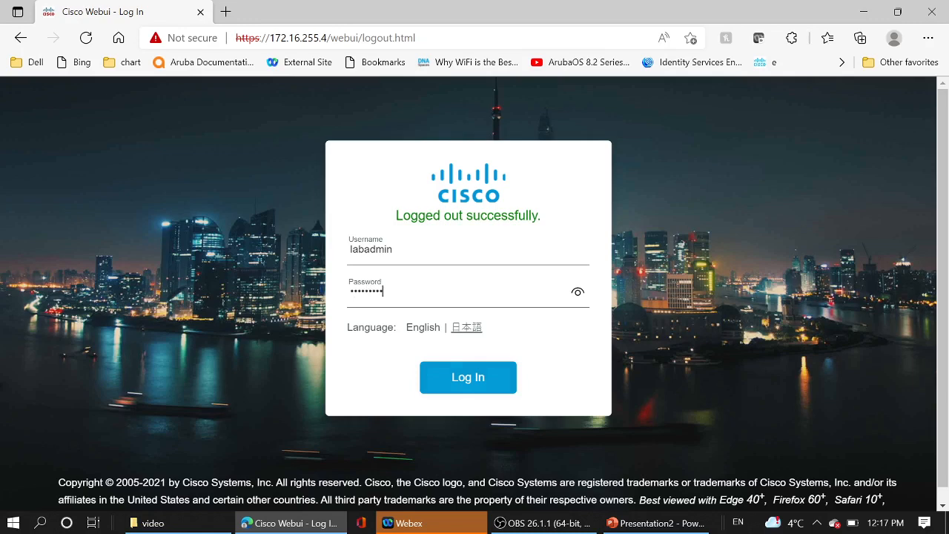
{"action": "left_click", "coordinate": [468, 377]}
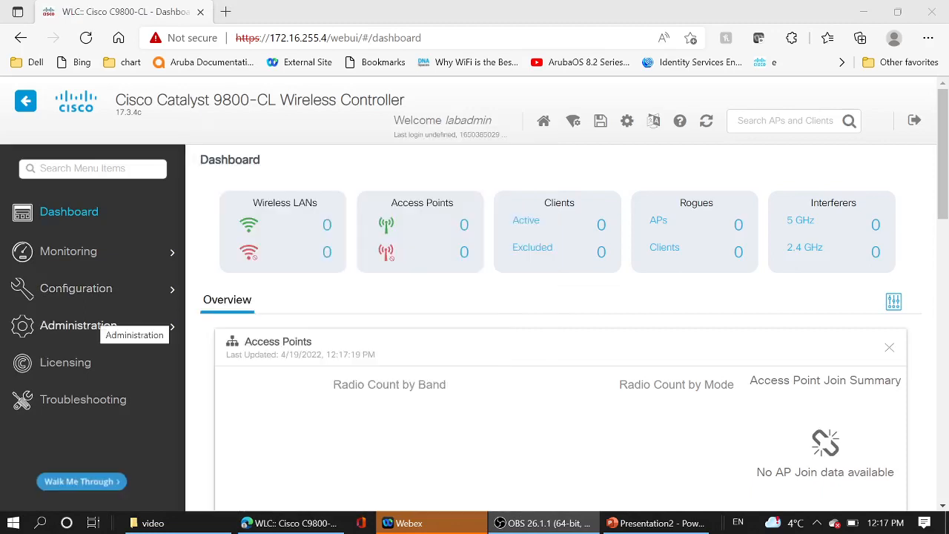
{"action": "left_click", "coordinate": [78, 325]}
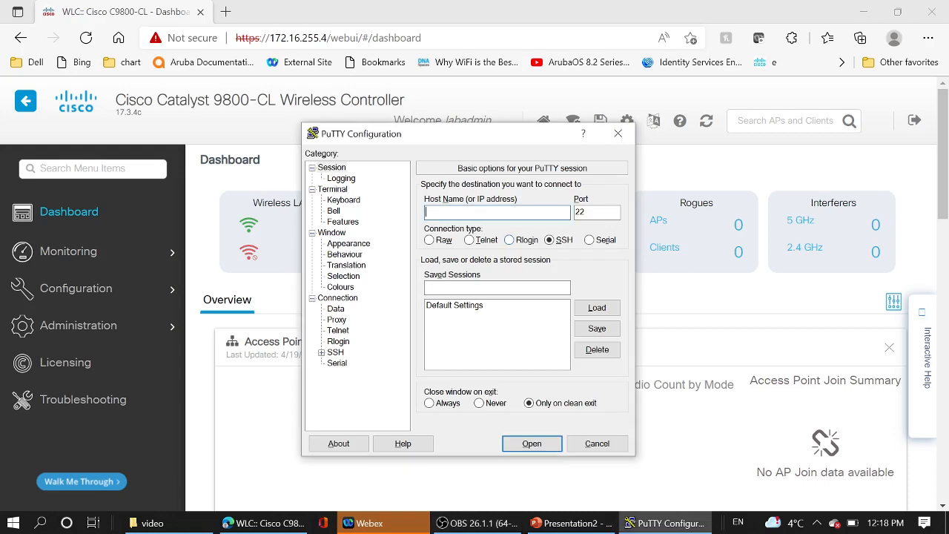
Open a PuTTY SSH session to the controller at 172…2 and log in as labadmin
{"action": "type", "text": "172.16"}
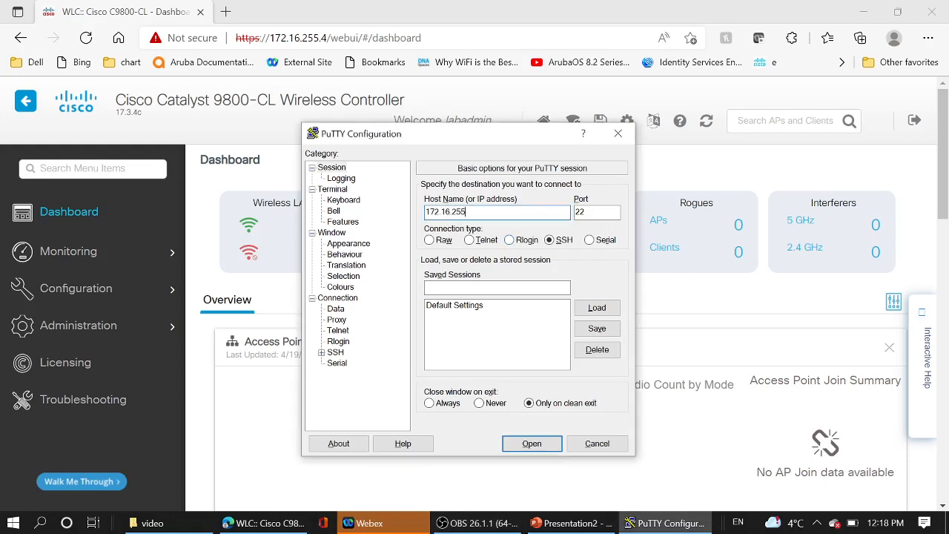
{"action": "type", "text": ".2"}
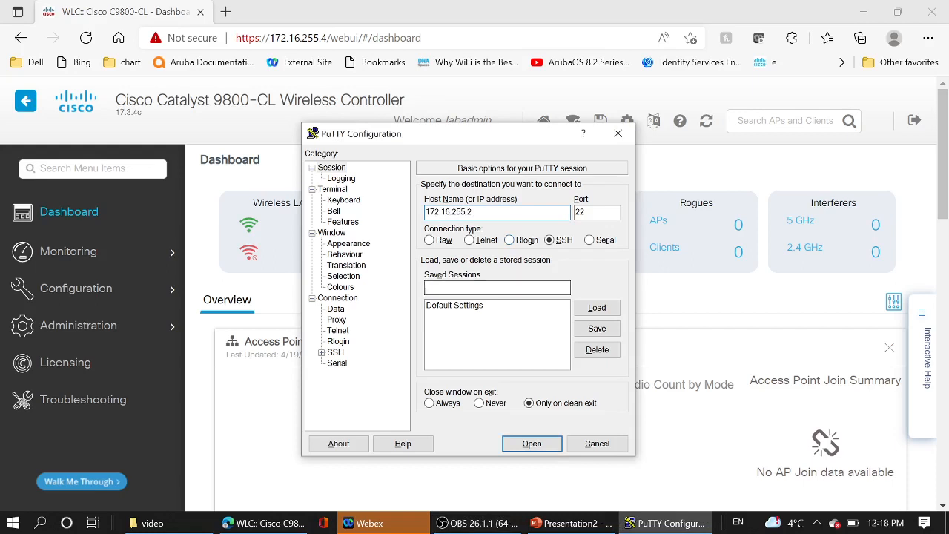
{"action": "left_click", "coordinate": [531, 443]}
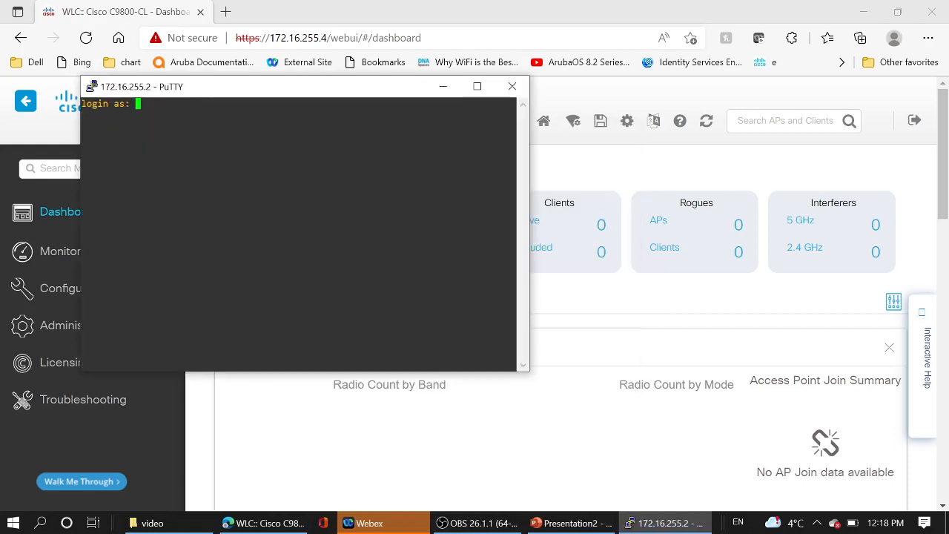
{"action": "type", "text": "lab"}
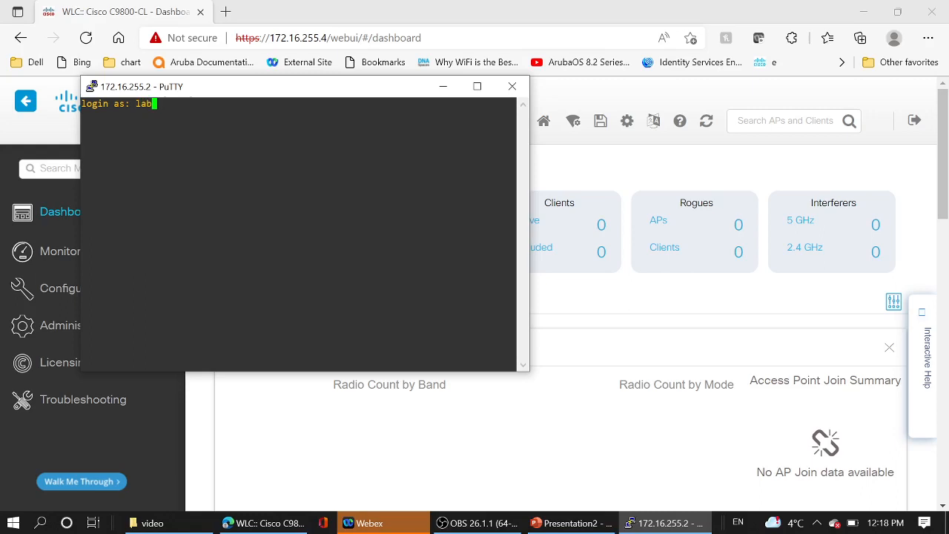
{"action": "type", "text": "admin"}
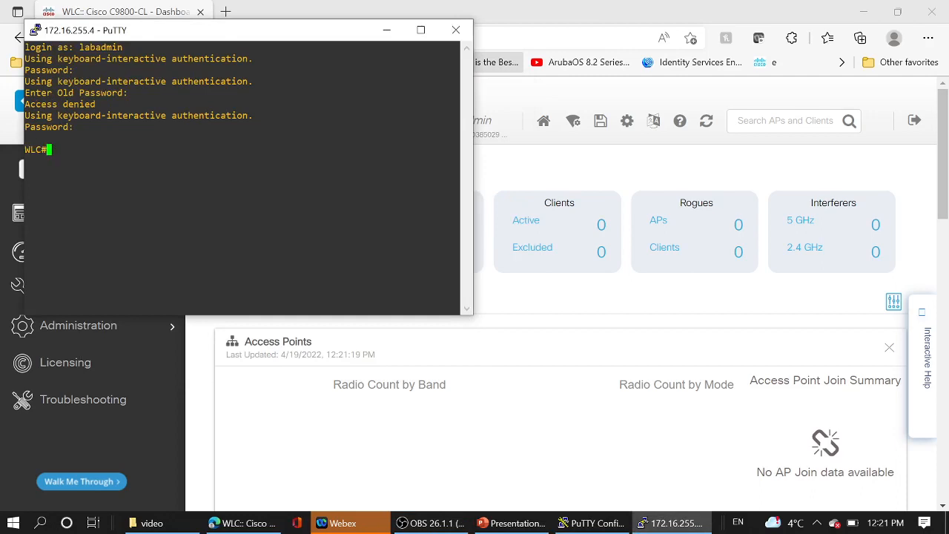
Enter 'conf t' and list configuration commands with '?', paging past --More--
{"action": "type", "text": "c"}
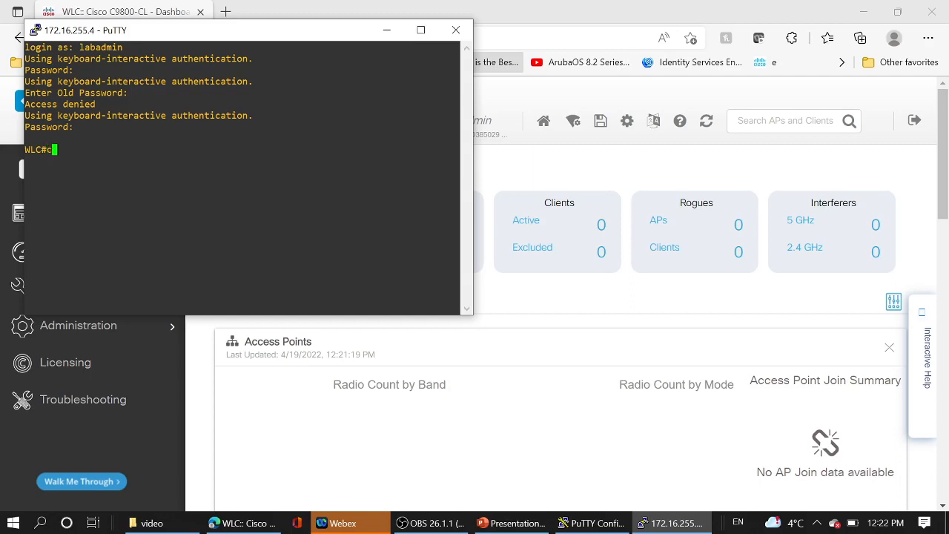
{"action": "type", "text": "conf t"}
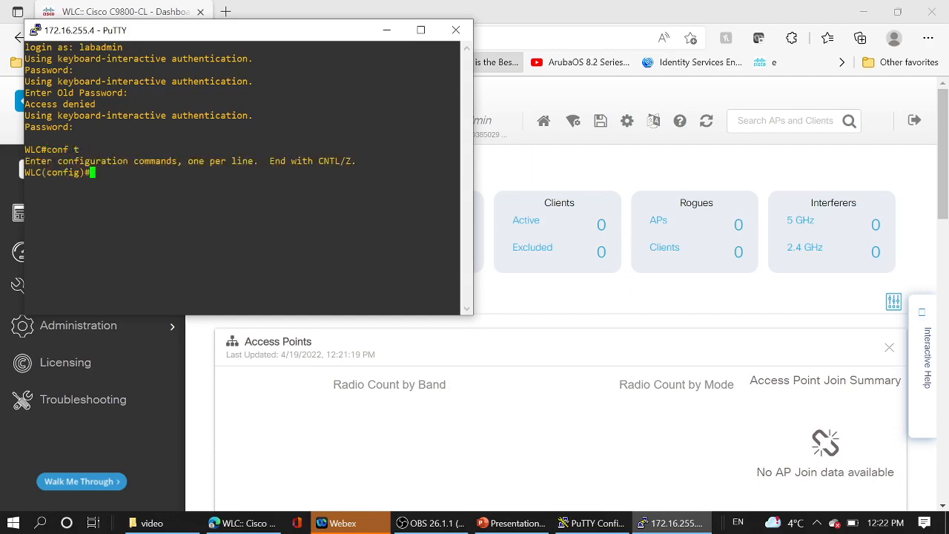
{"action": "type", "text": "?"}
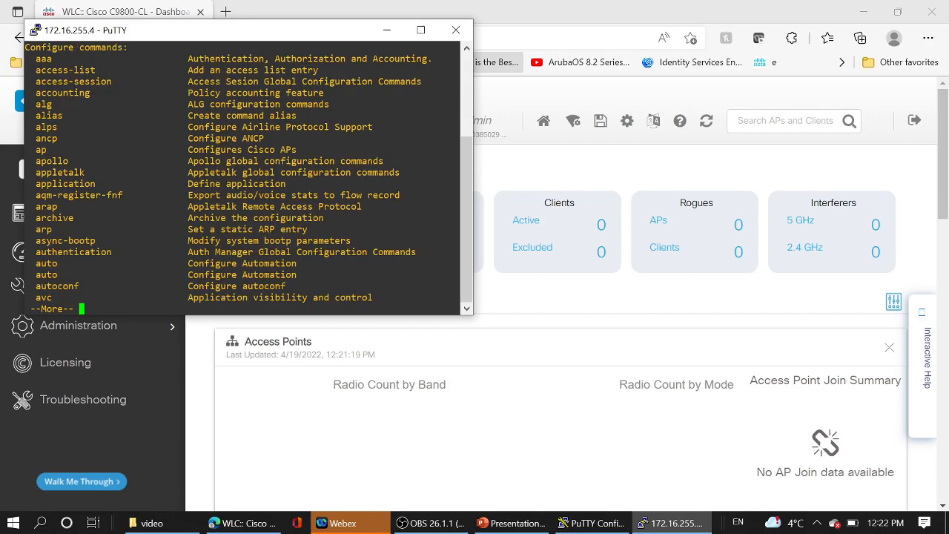
{"action": "key", "text": "Space"}
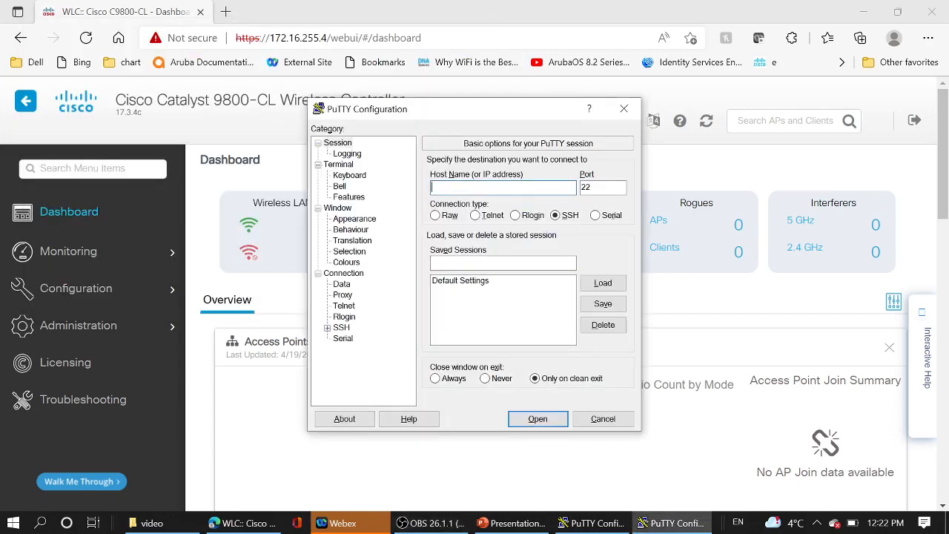
SSH to 172.16.255.4 from PuTTY, log in as laboperator, then end the session
{"action": "type", "text": "172.16.255."}
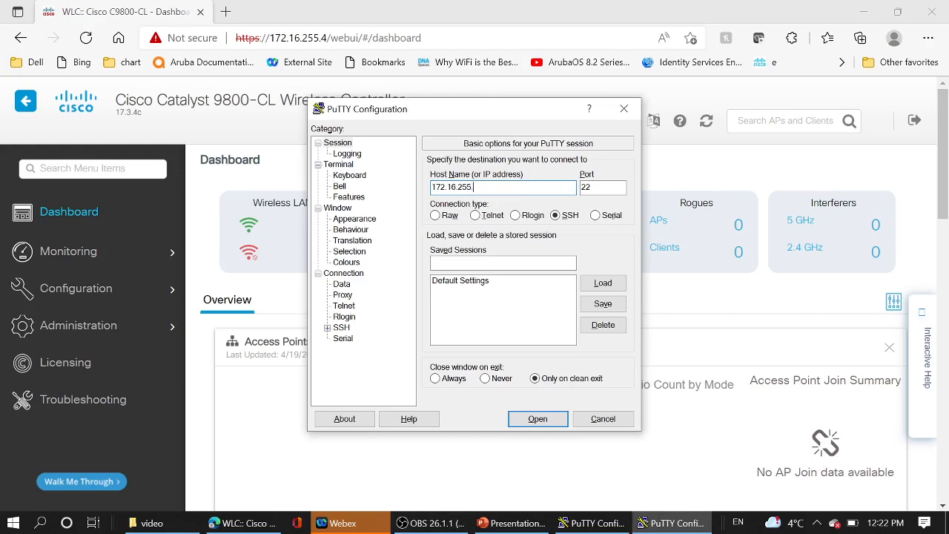
{"action": "left_click", "coordinate": [537, 418]}
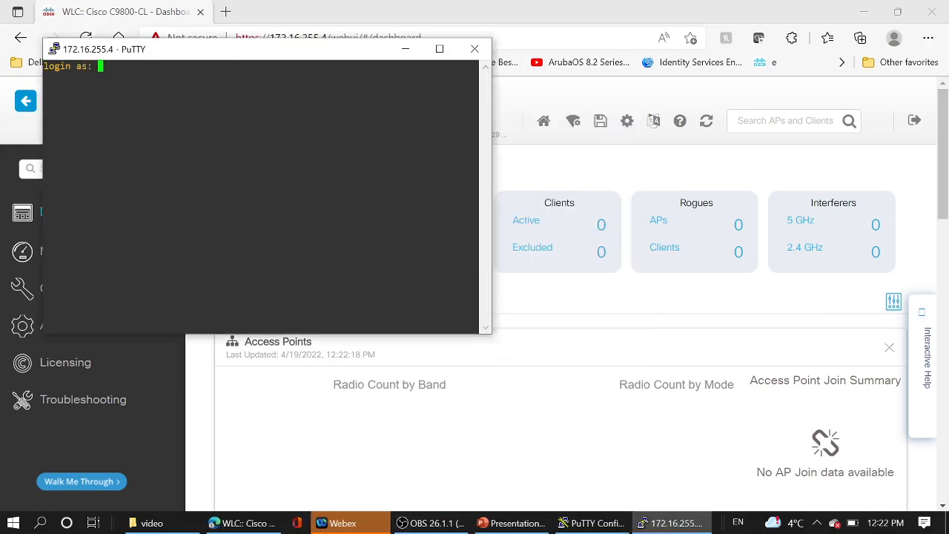
{"action": "type", "text": "labop"}
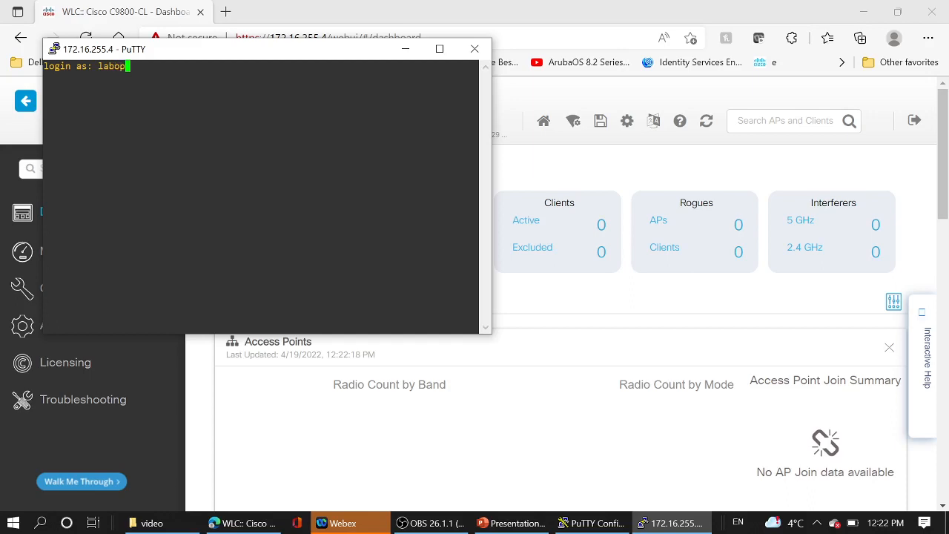
{"action": "type", "text": "erator"}
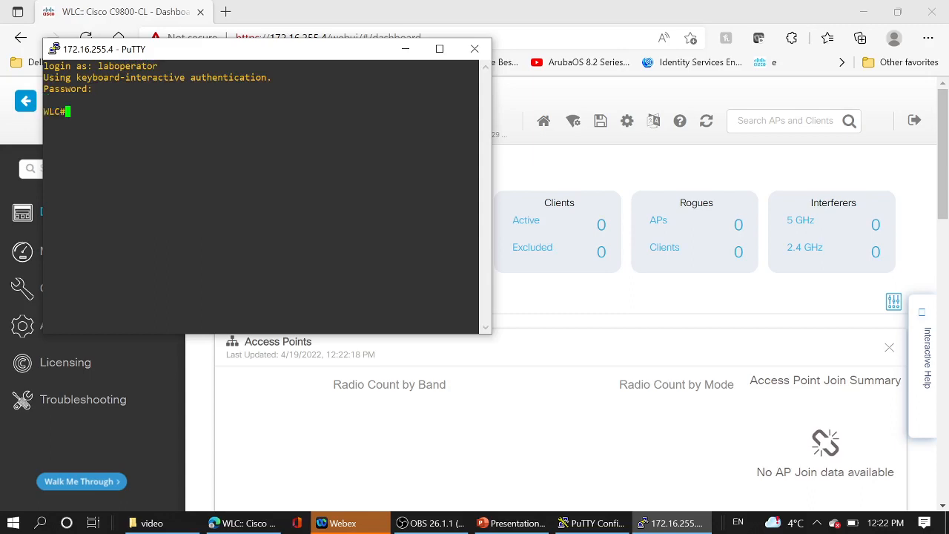
{"action": "type", "text": "con"}
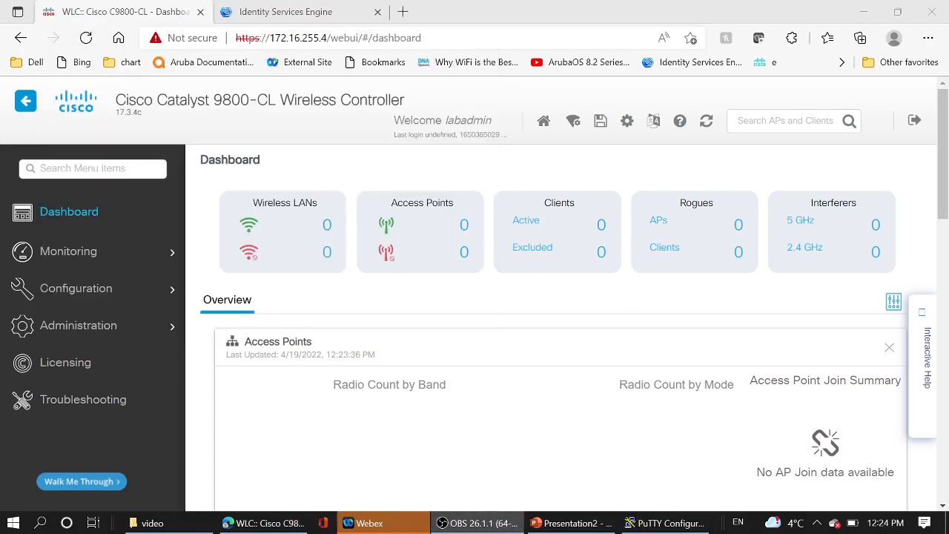
{"action": "mouse_move", "coordinate": [420, 231]}
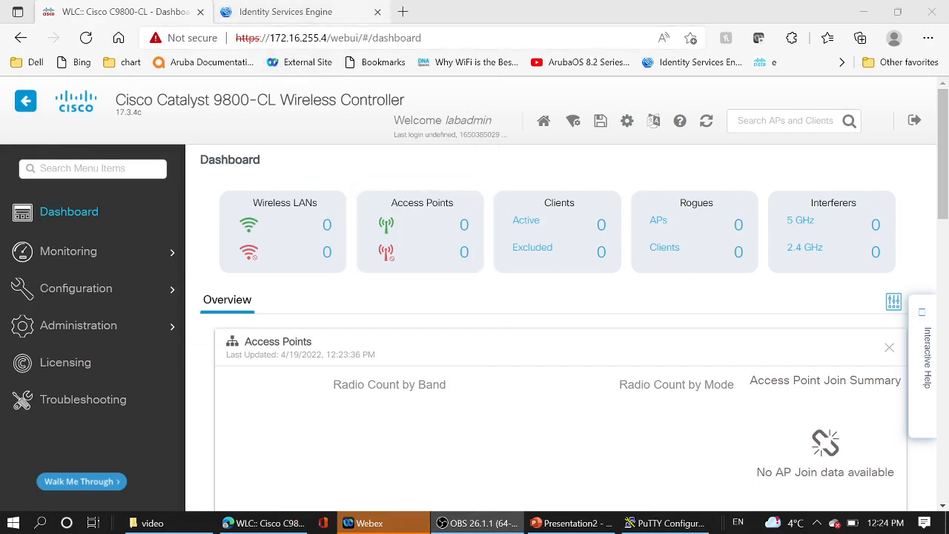
{"action": "mouse_move", "coordinate": [297, 12]}
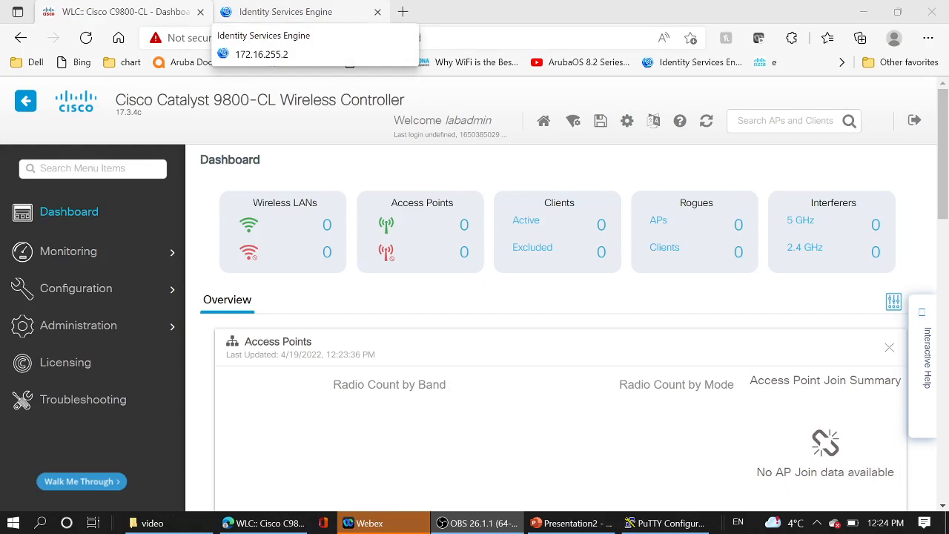
Open laboperator's entry in ISE TACACS Live Logs, showing Pass with LAB_RO_Profile
{"action": "left_click", "coordinate": [355, 89]}
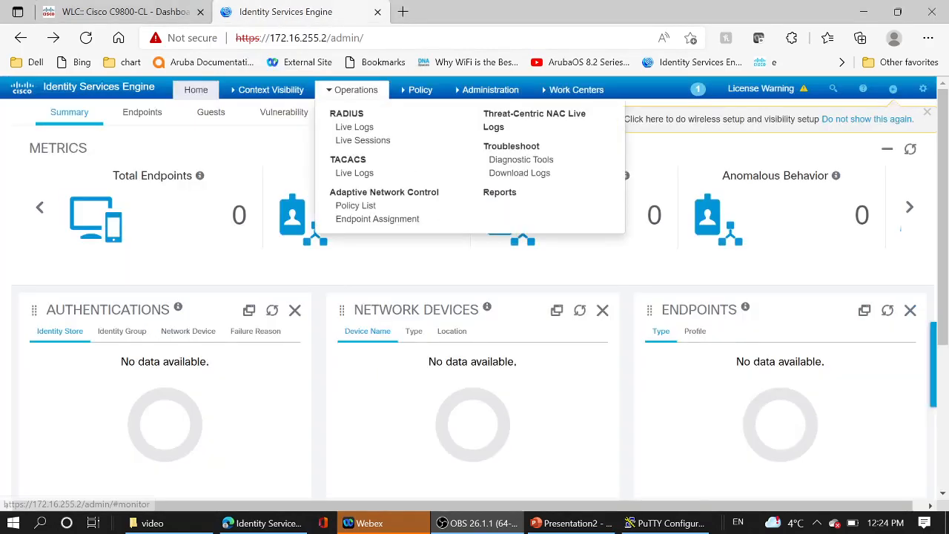
{"action": "mouse_move", "coordinate": [353, 173]}
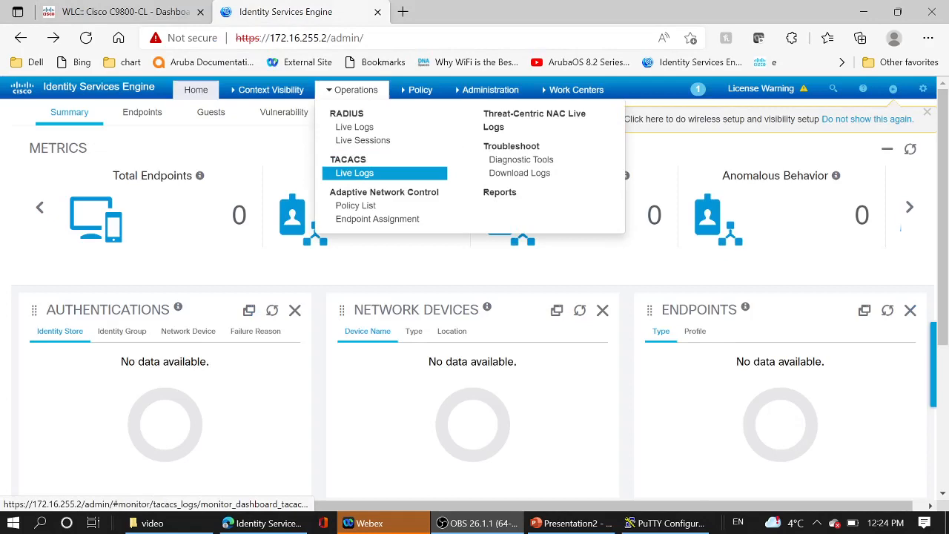
{"action": "left_click", "coordinate": [354, 172]}
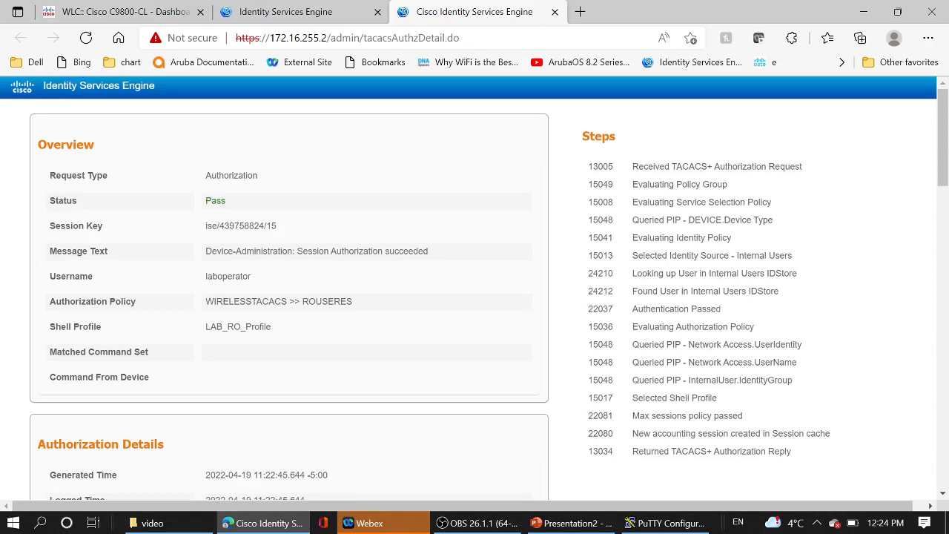
Scroll laboperator's authorization record: device WLC9800, priv-lvl=5, identity group LAB_RO
{"action": "scroll", "scroll_direction": "down", "scroll_amount": 3}
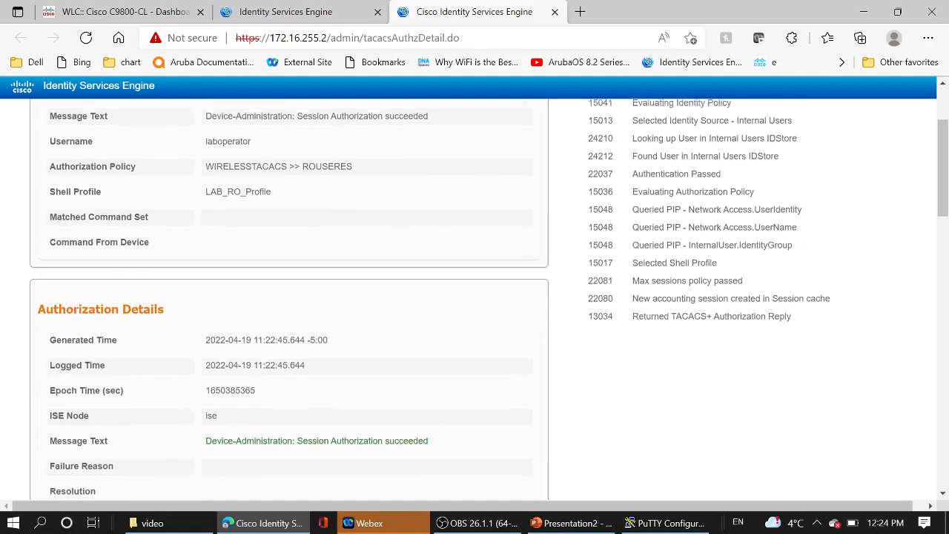
{"action": "scroll", "scroll_direction": "down", "scroll_amount": 3}
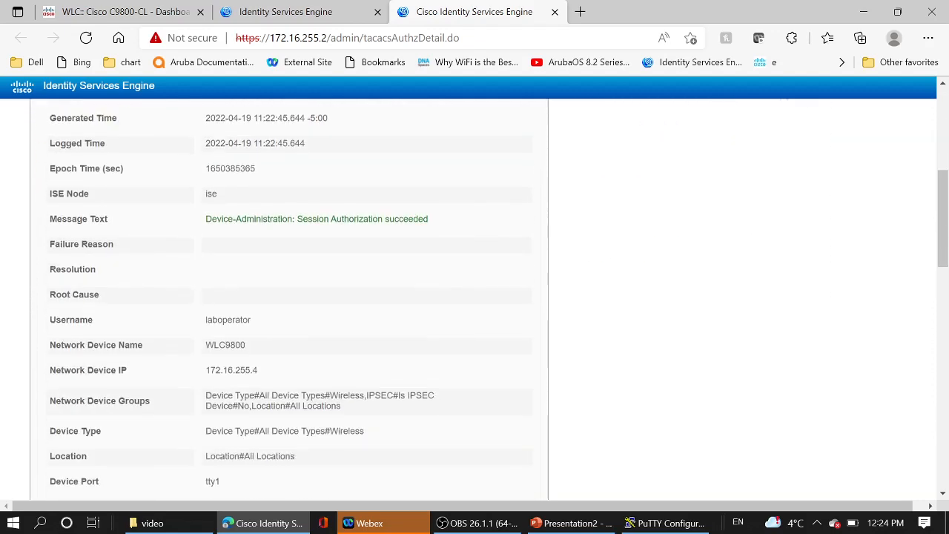
{"action": "scroll", "scroll_direction": "down", "scroll_amount": 3}
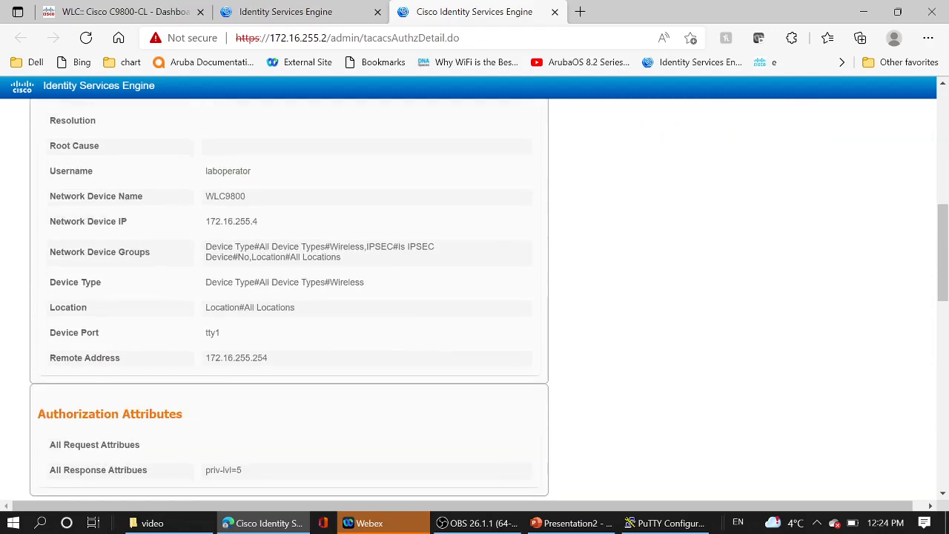
{"action": "scroll", "scroll_direction": "down", "scroll_amount": 3}
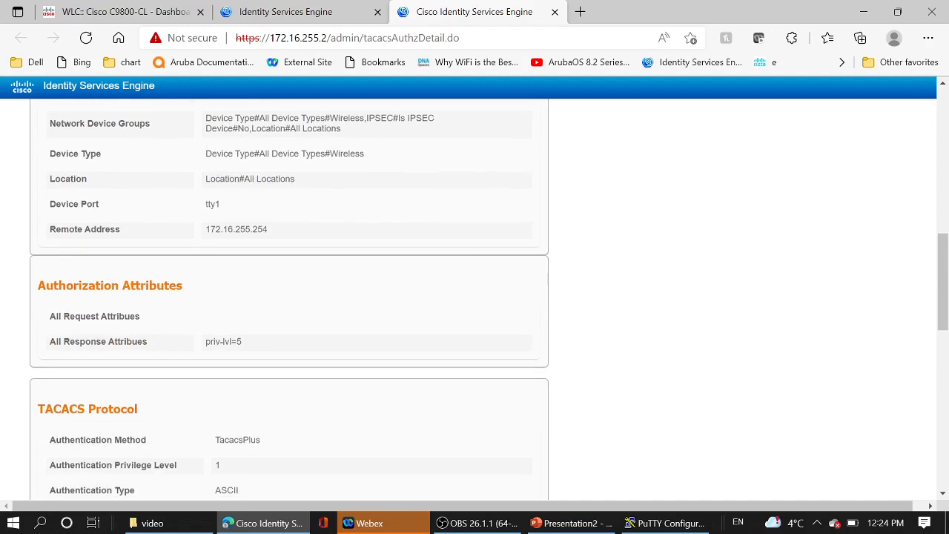
{"action": "scroll", "scroll_direction": "down", "scroll_amount": 3}
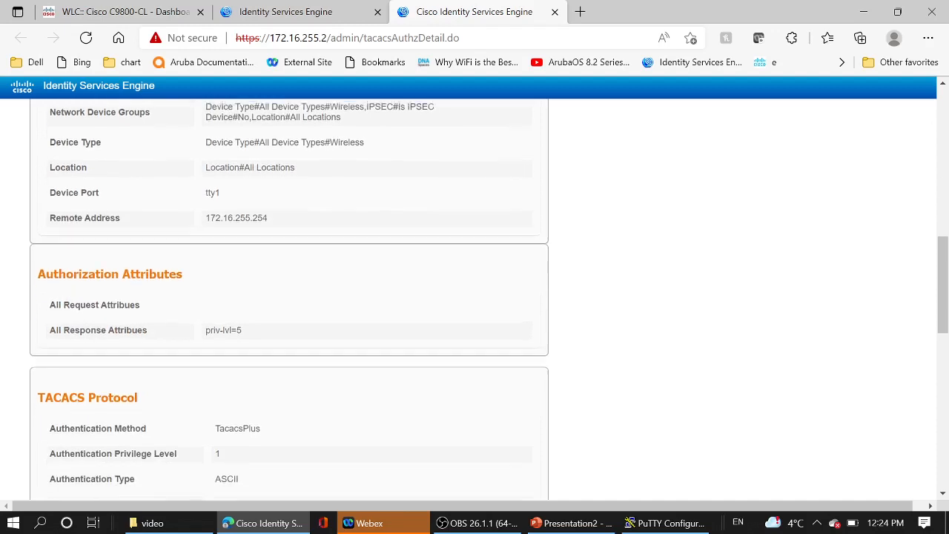
{"action": "scroll", "scroll_direction": "down", "scroll_amount": 3}
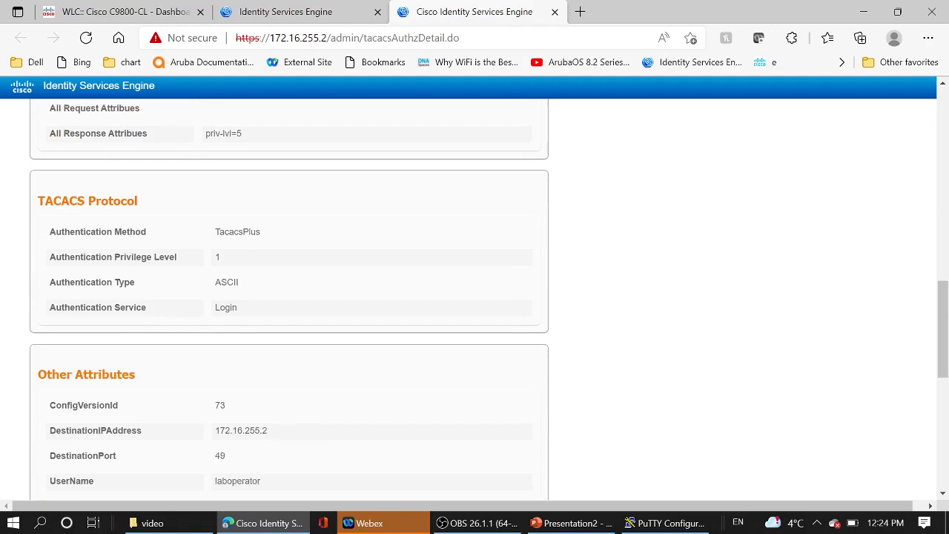
{"action": "scroll", "scroll_direction": "down", "scroll_amount": 3}
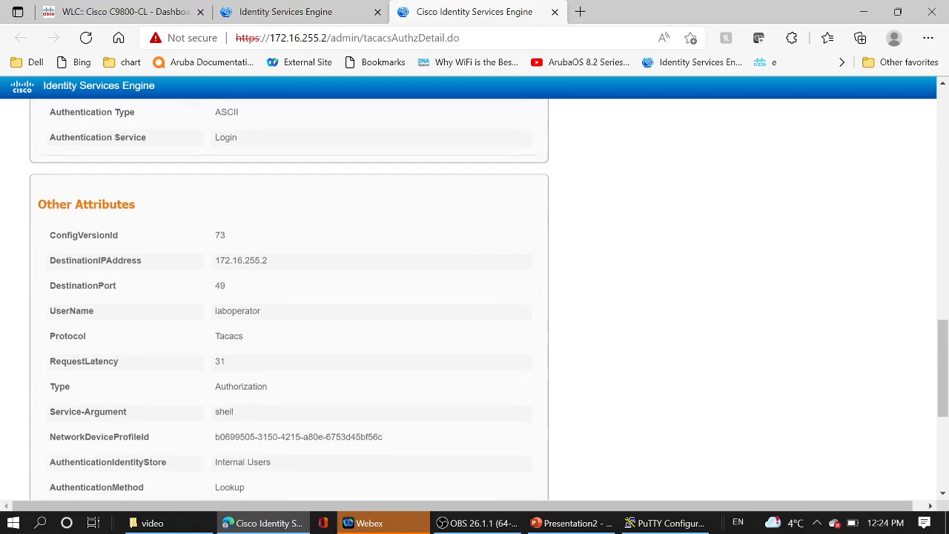
{"action": "scroll", "scroll_direction": "down", "scroll_amount": 3}
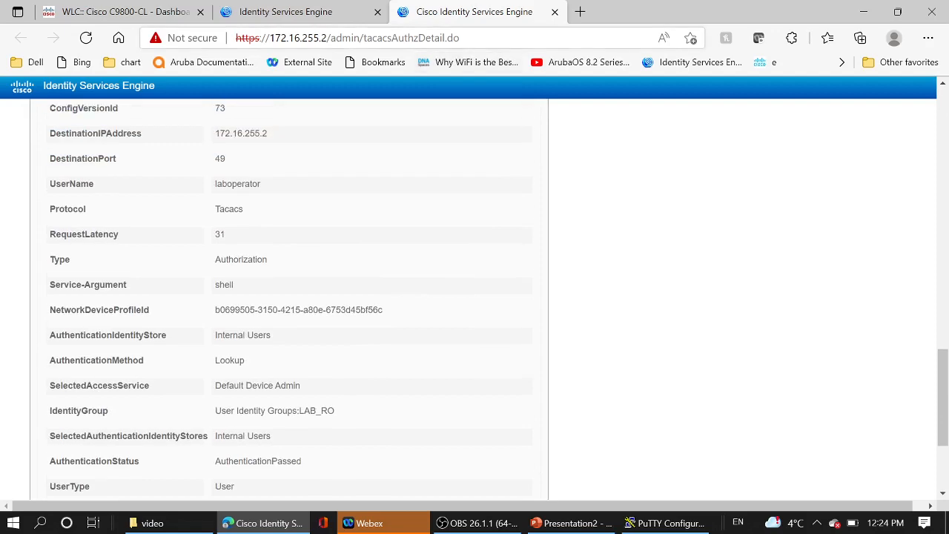
{"action": "left_click", "coordinate": [486, 89]}
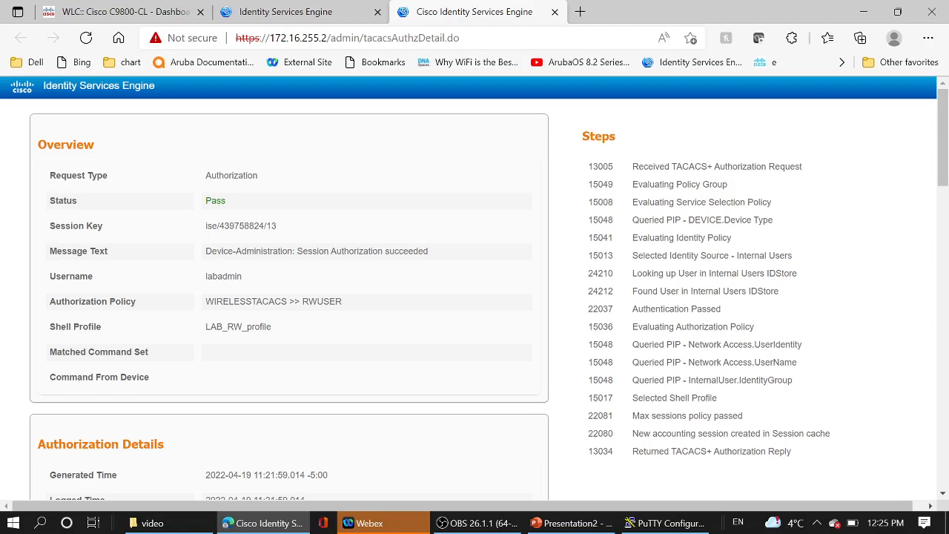
Scroll labadmin's authorization details showing RWUSER policy, LAB_RW_profile and priv-lvl=15
{"action": "scroll", "scroll_direction": "down", "scroll_amount": 3}
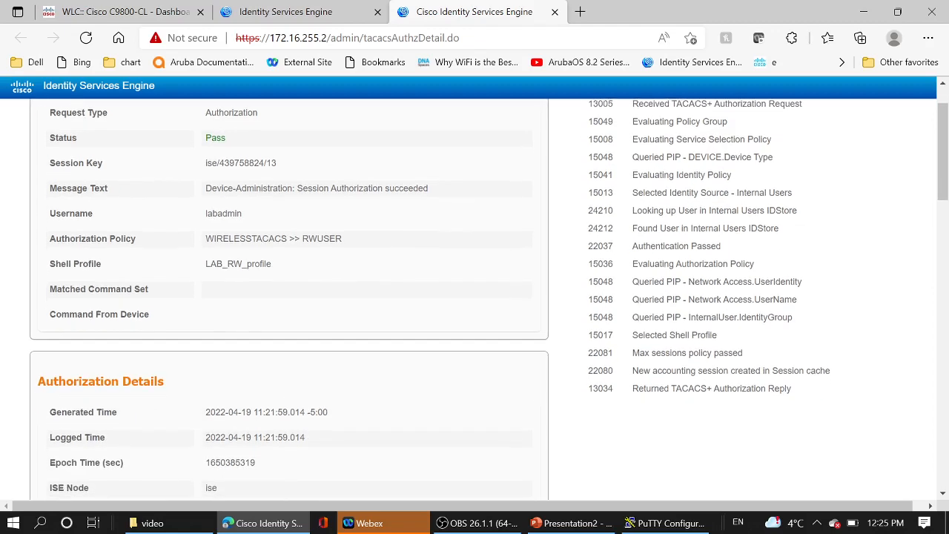
{"action": "scroll", "scroll_direction": "down", "scroll_amount": 3}
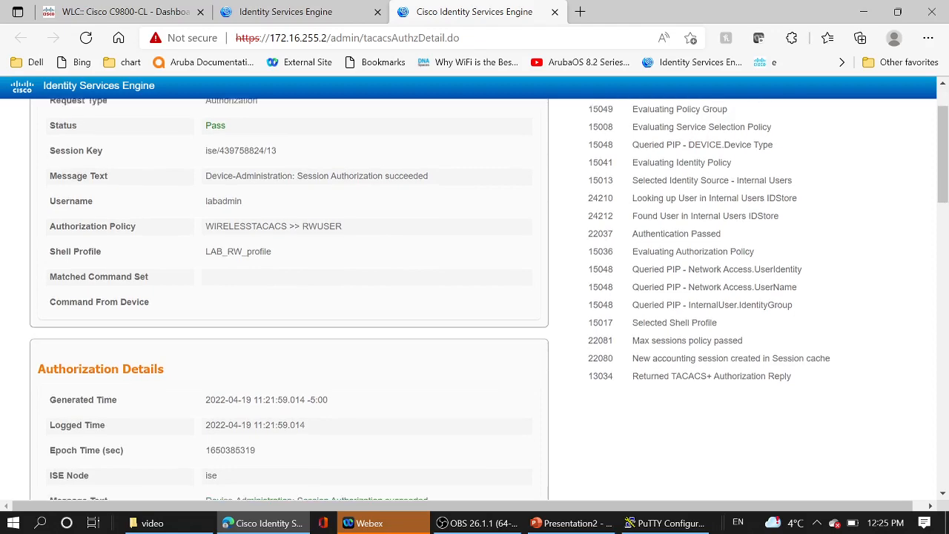
{"action": "scroll", "scroll_direction": "down", "scroll_amount": 3}
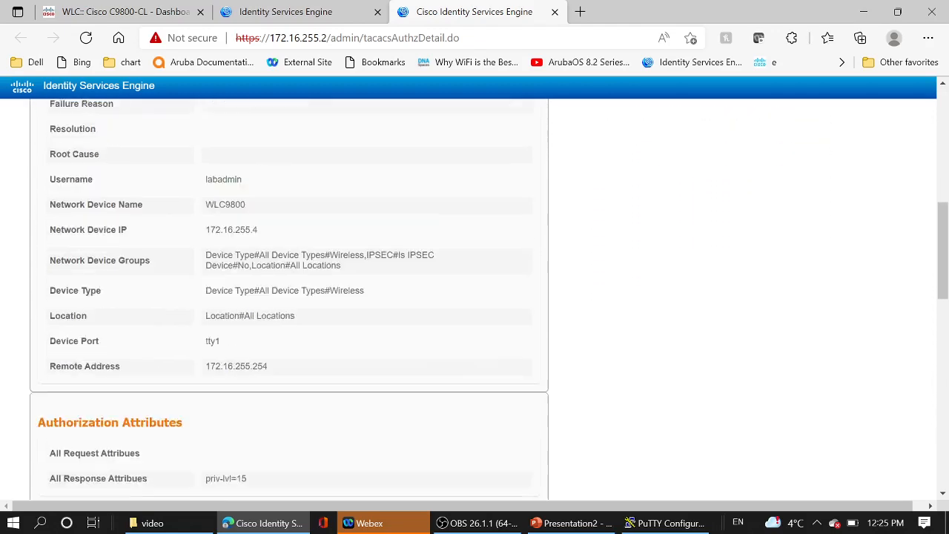
{"action": "scroll", "scroll_direction": "down", "scroll_amount": 3}
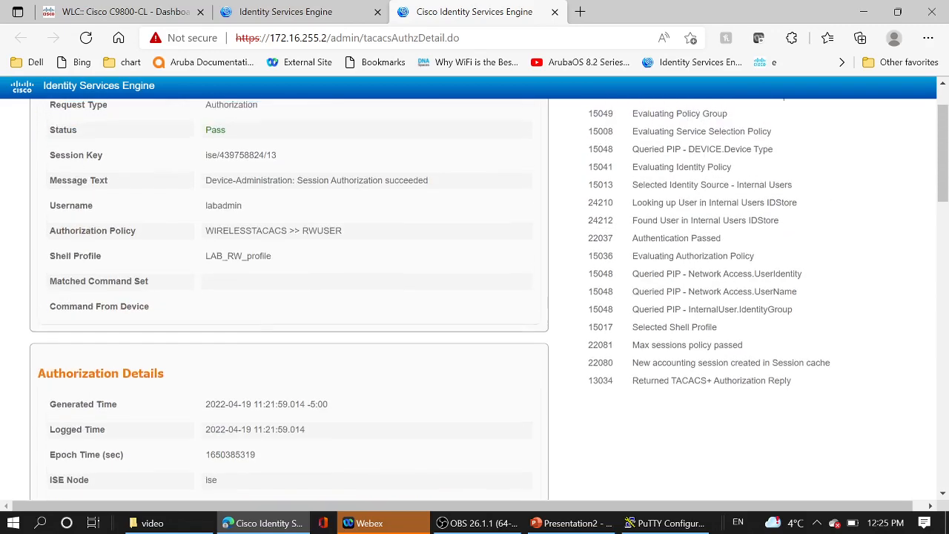
{"action": "scroll", "scroll_direction": "up", "scroll_amount": 3}
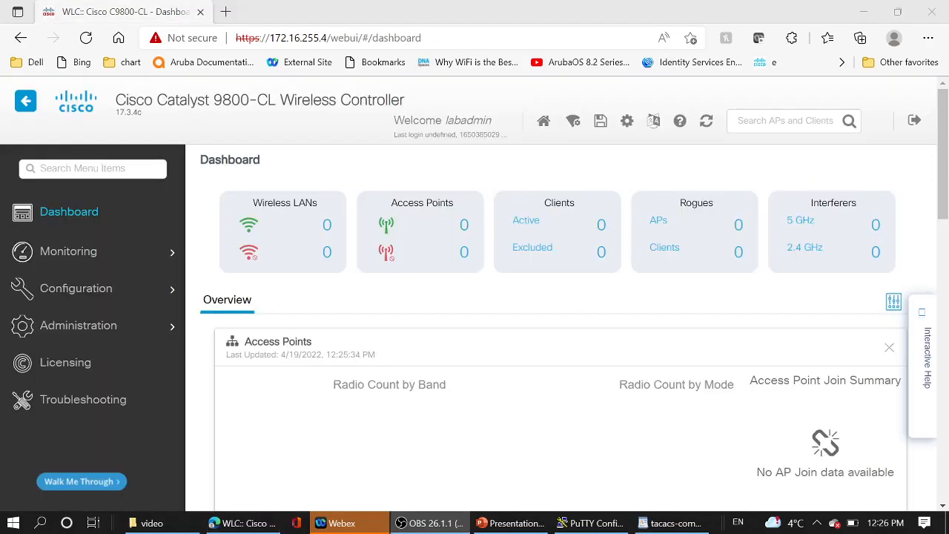
Switch to the tacacs-command WordPad notes and enlarge the selected text to 12 pt
{"action": "left_click", "coordinate": [671, 522]}
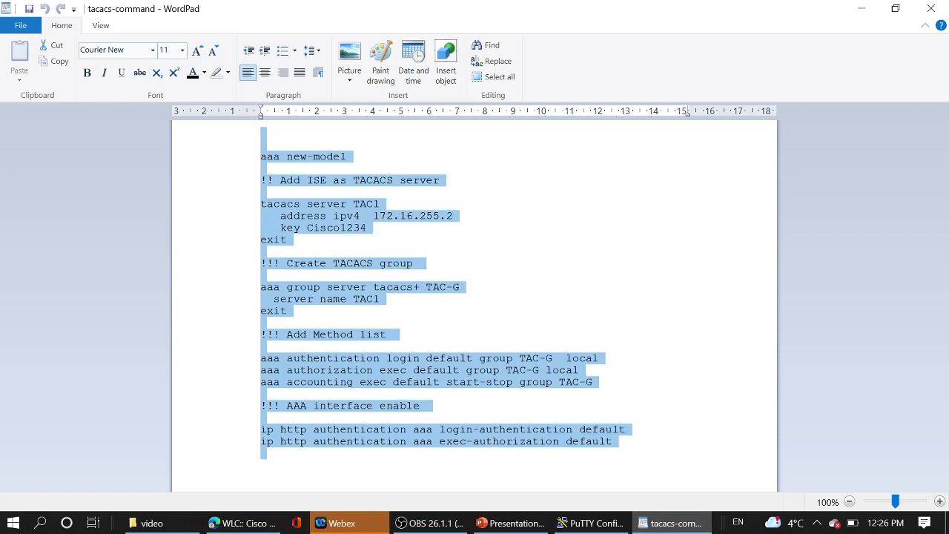
{"action": "left_click", "coordinate": [180, 49]}
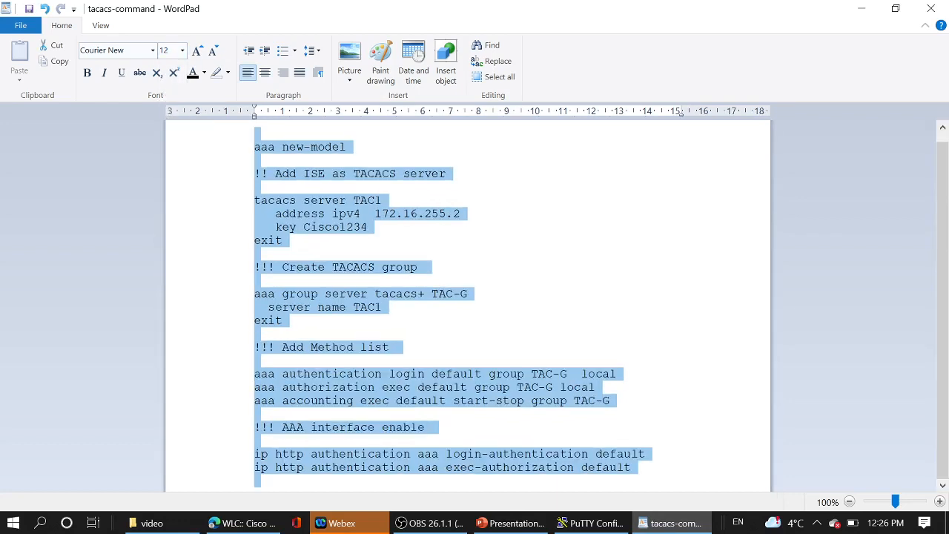
{"action": "left_click", "coordinate": [255, 187]}
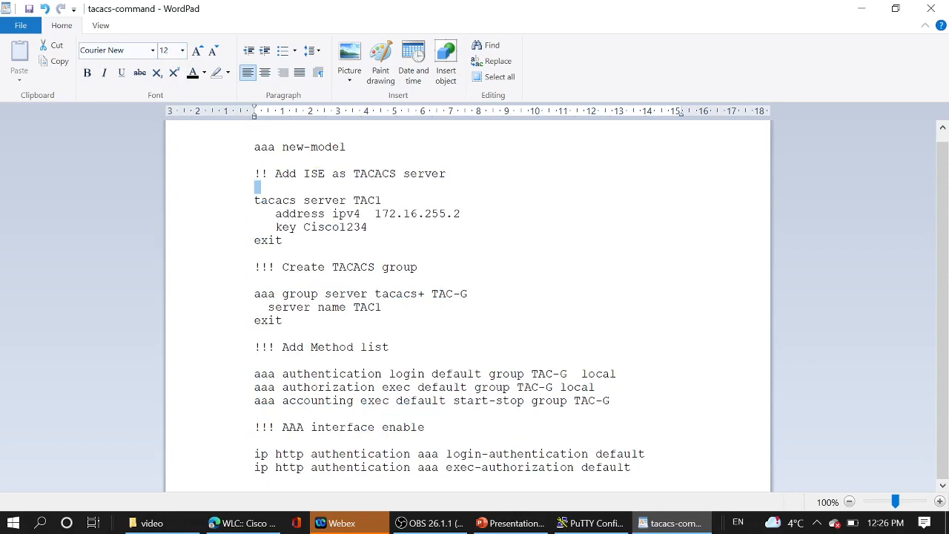